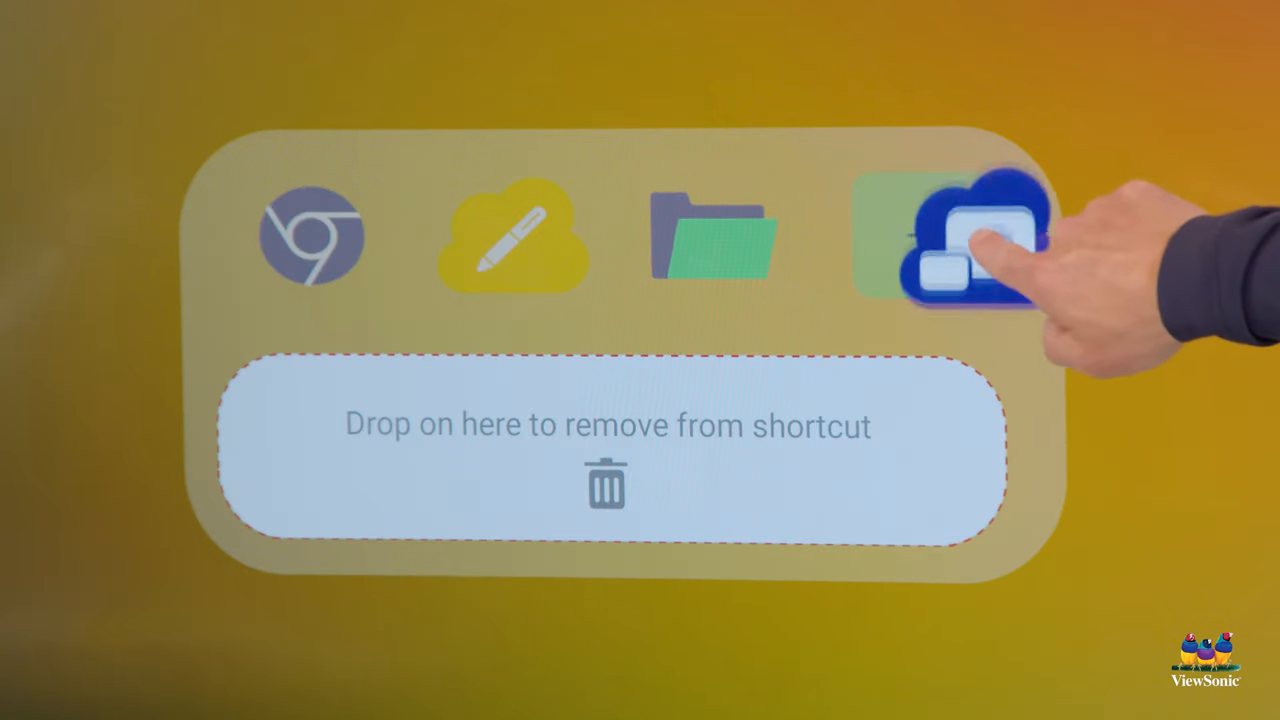
- Remove the blue cloud app and folder shortcuts, leaving only Chromium and myViewBoard Whiteboard
left_click_drag(960, 235, 820, 430)
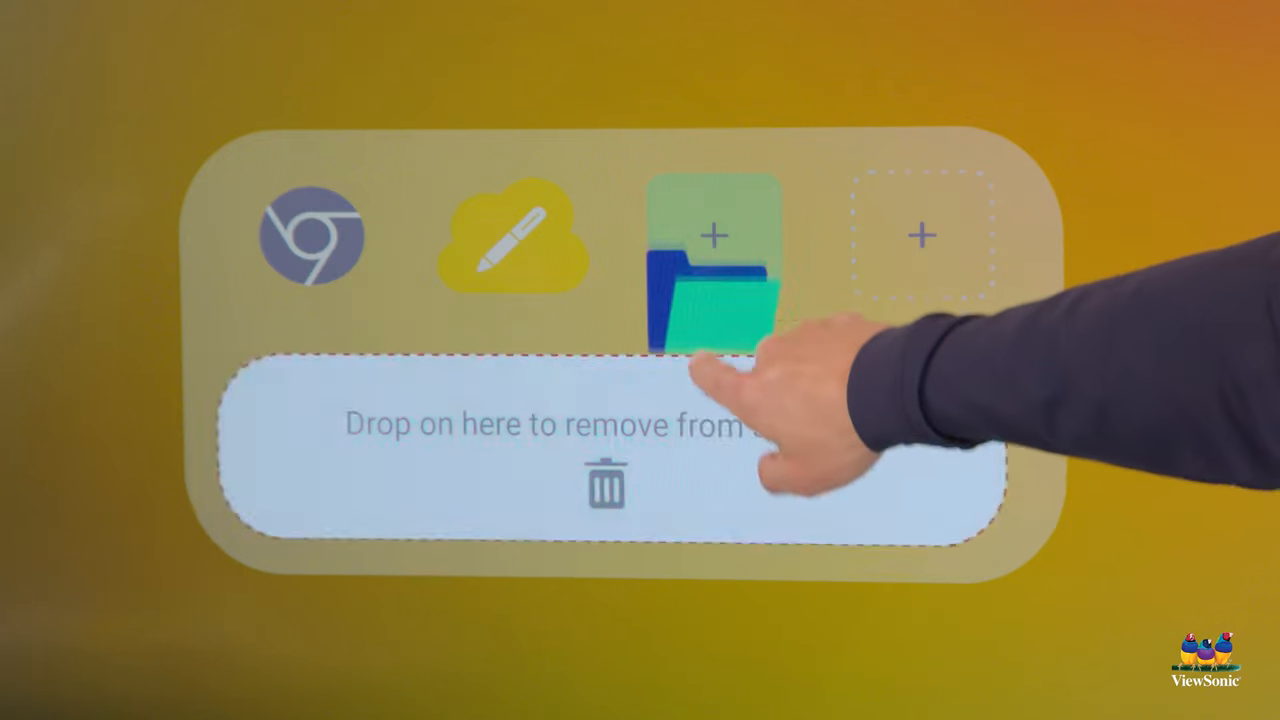
left_click_drag(713, 265, 605, 485)
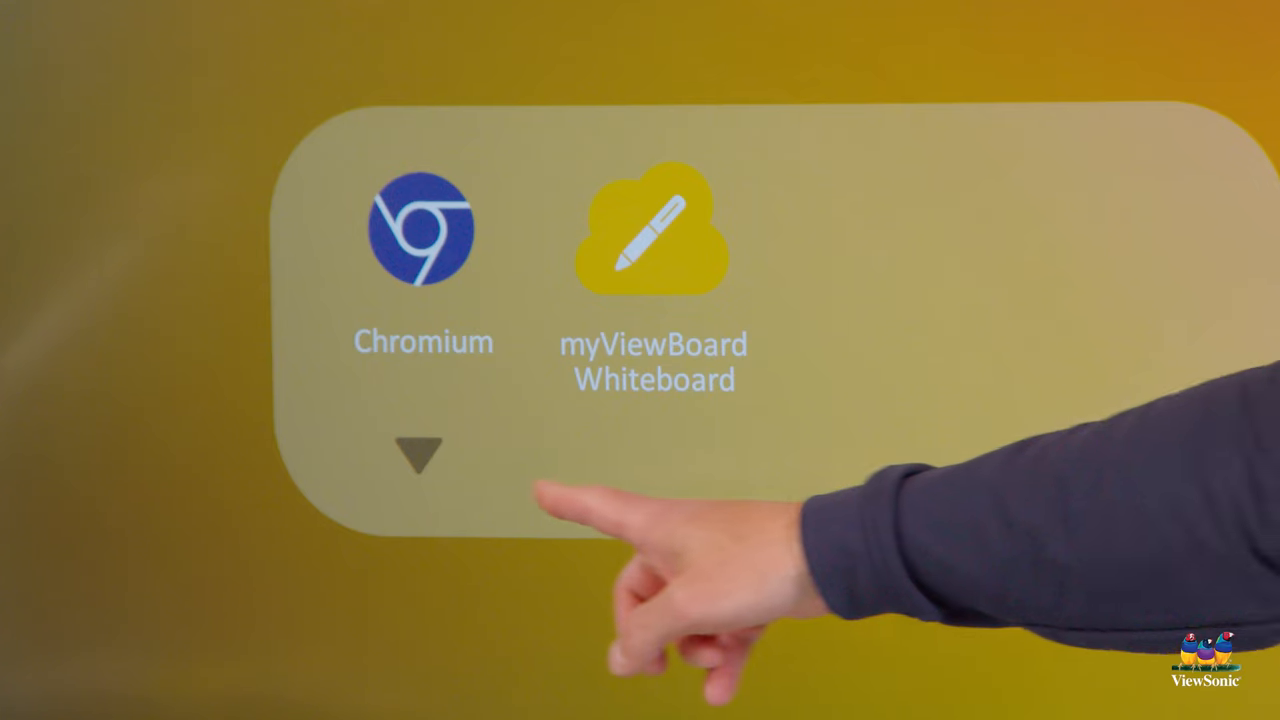
- Expand the shortcut panel and launch the screen casting app
left_click(418, 455)
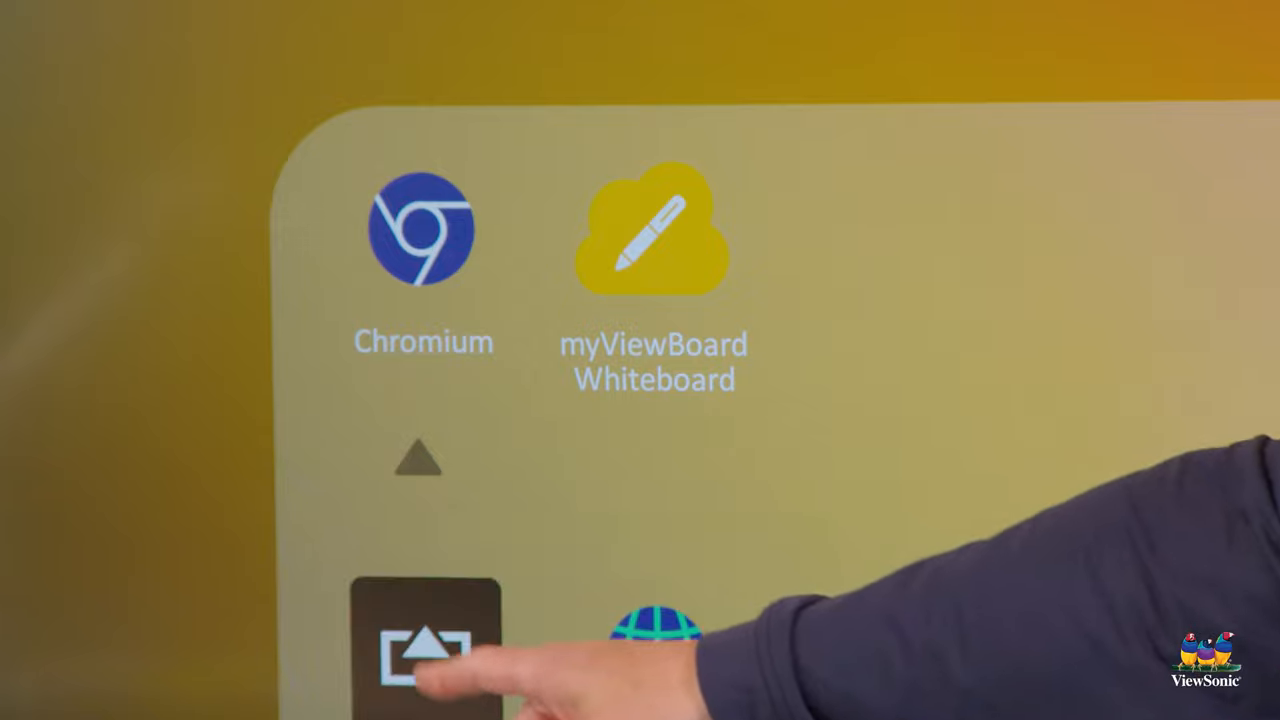
left_click(422, 655)
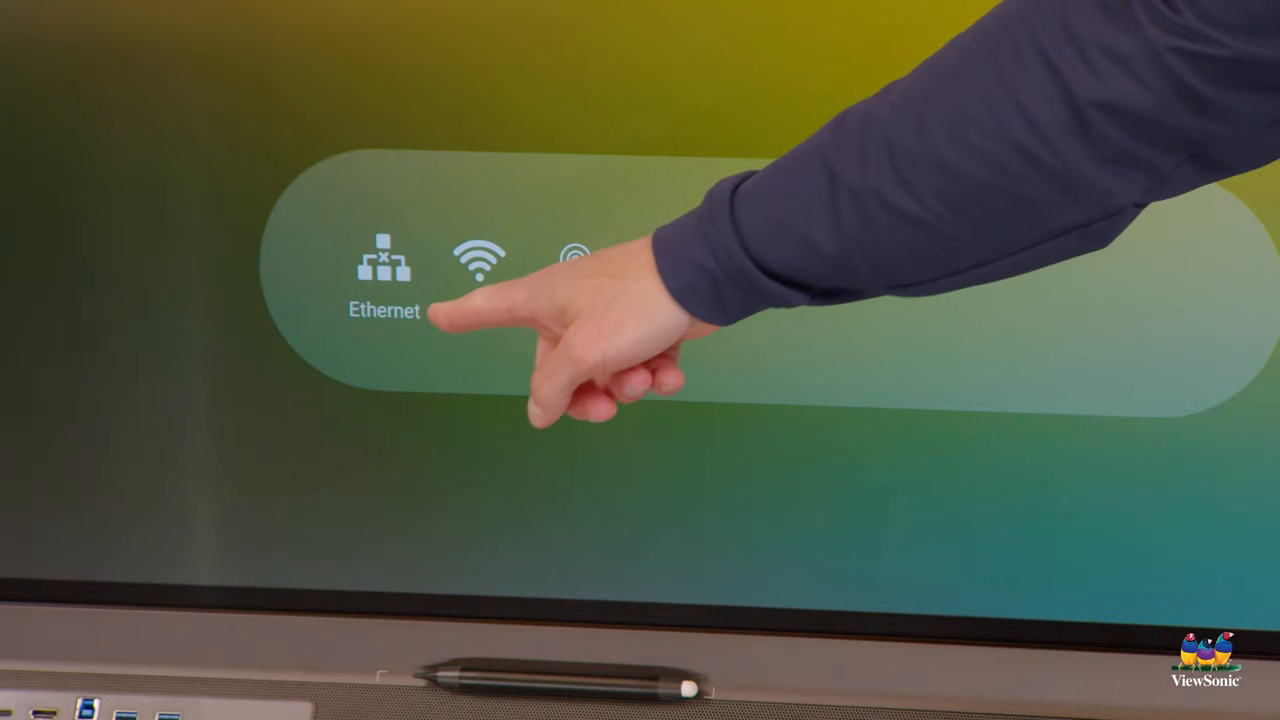
- Choose the Ethernet connection in the network panel
left_click(480, 260)
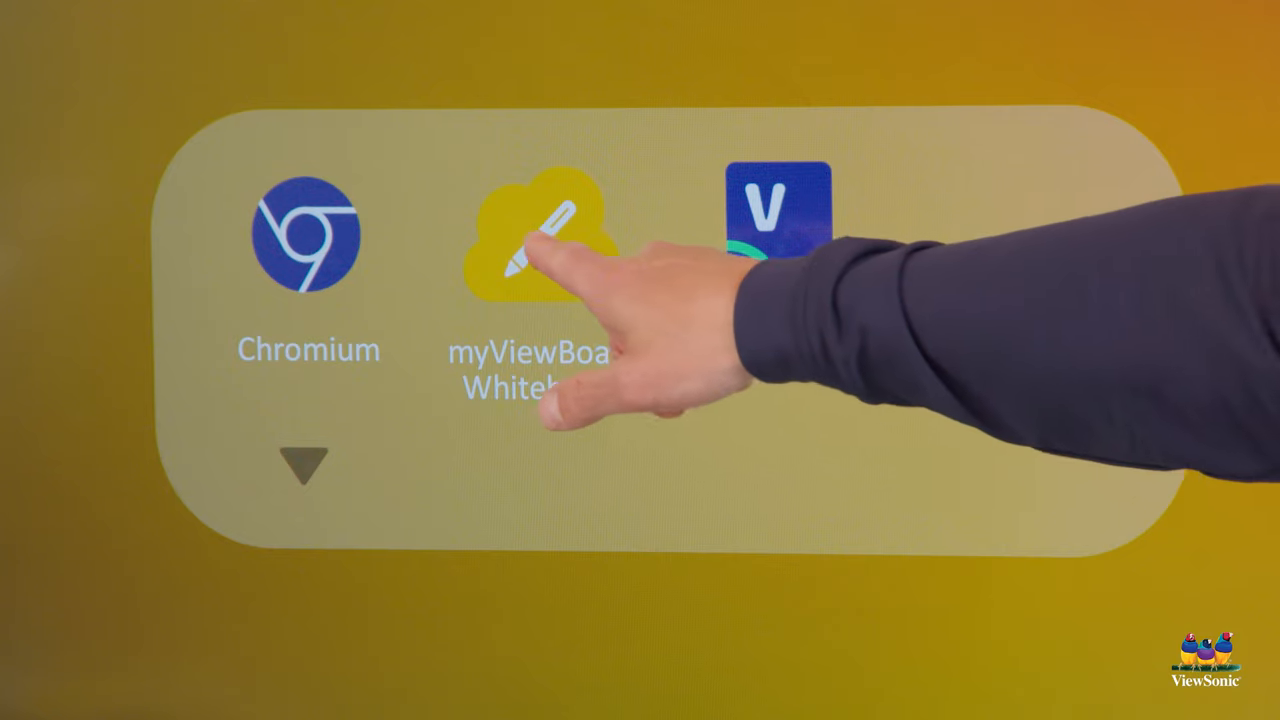
- Launch myViewBoard Whiteboard from the shortcut panel
left_click(545, 235)
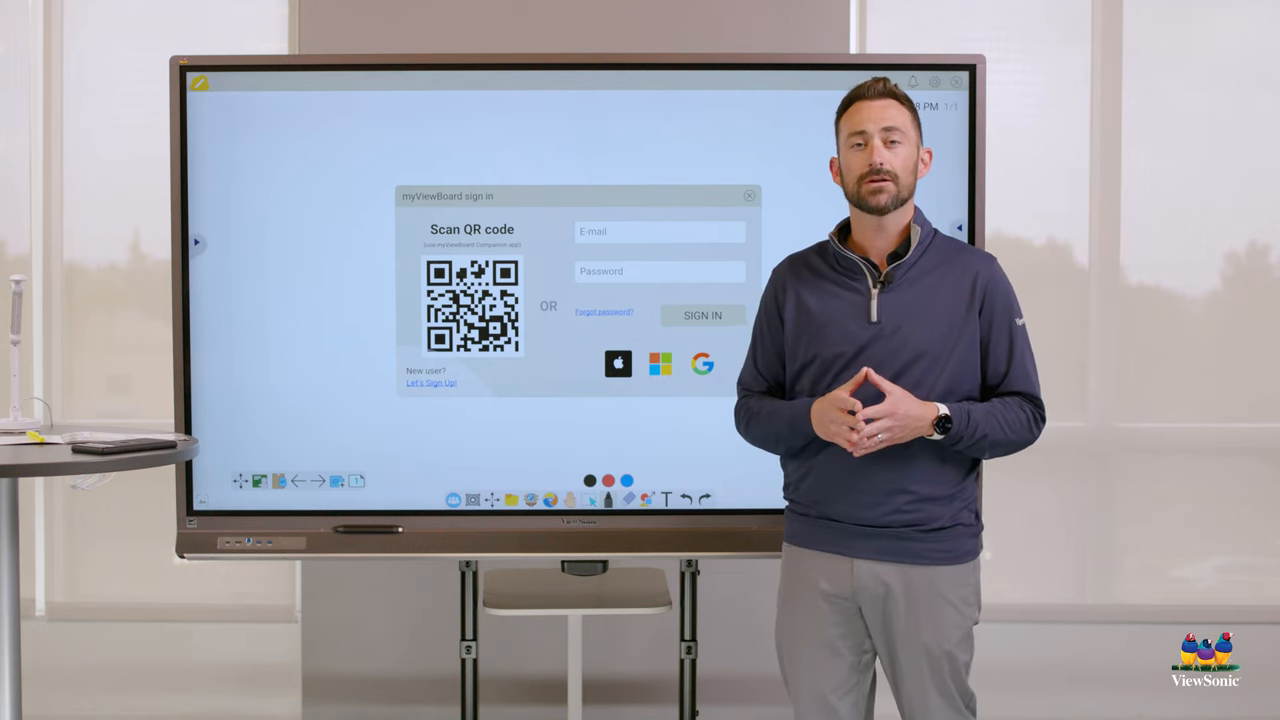
- Dismiss the sign-in prompt and bring up the marker's stroke settings after drawing
left_click(749, 196)
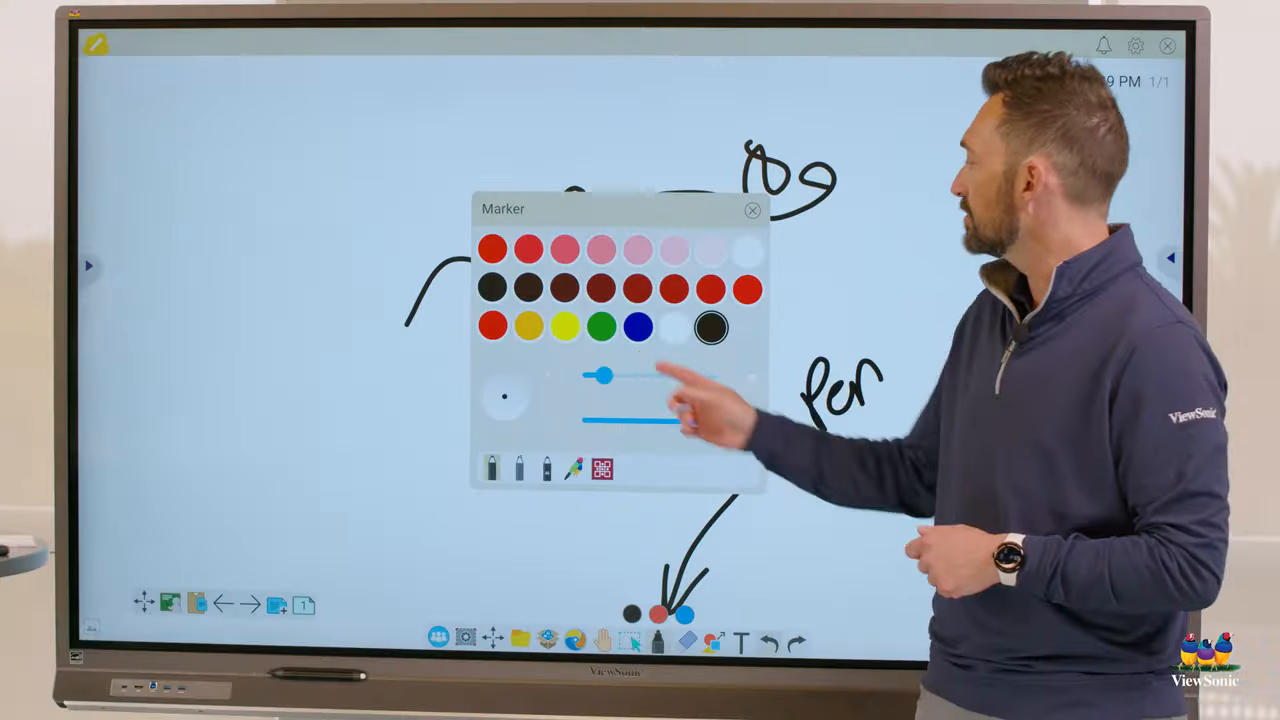
left_click(752, 209)
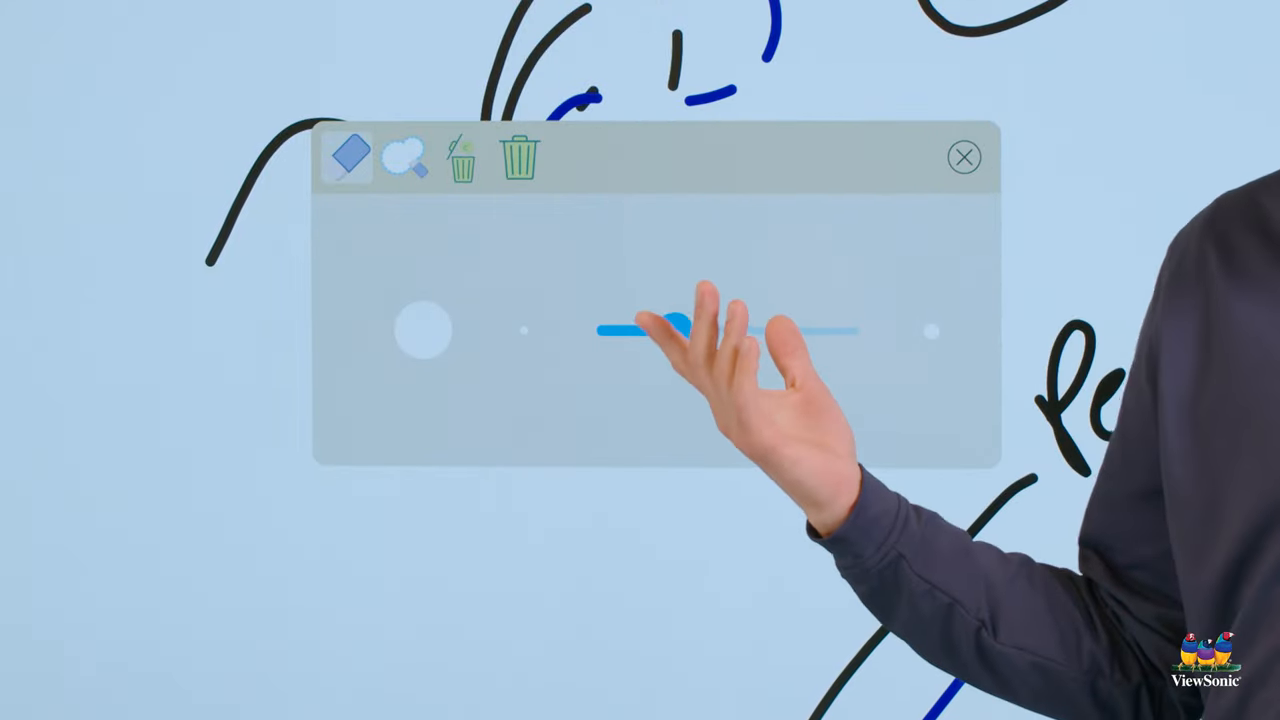
- Set the eraser size and erase the scribbles, keeping the Pen label, blue label and arrows
left_click_drag(670, 323, 672, 330)
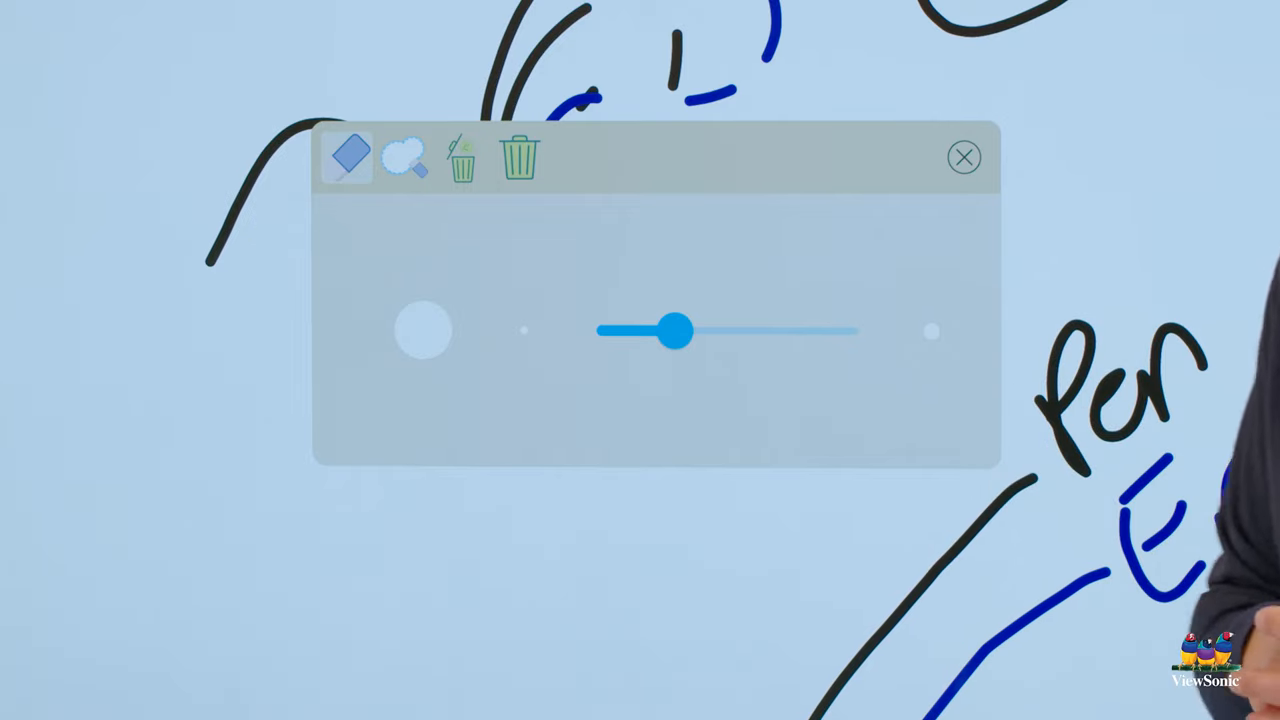
left_click(405, 157)
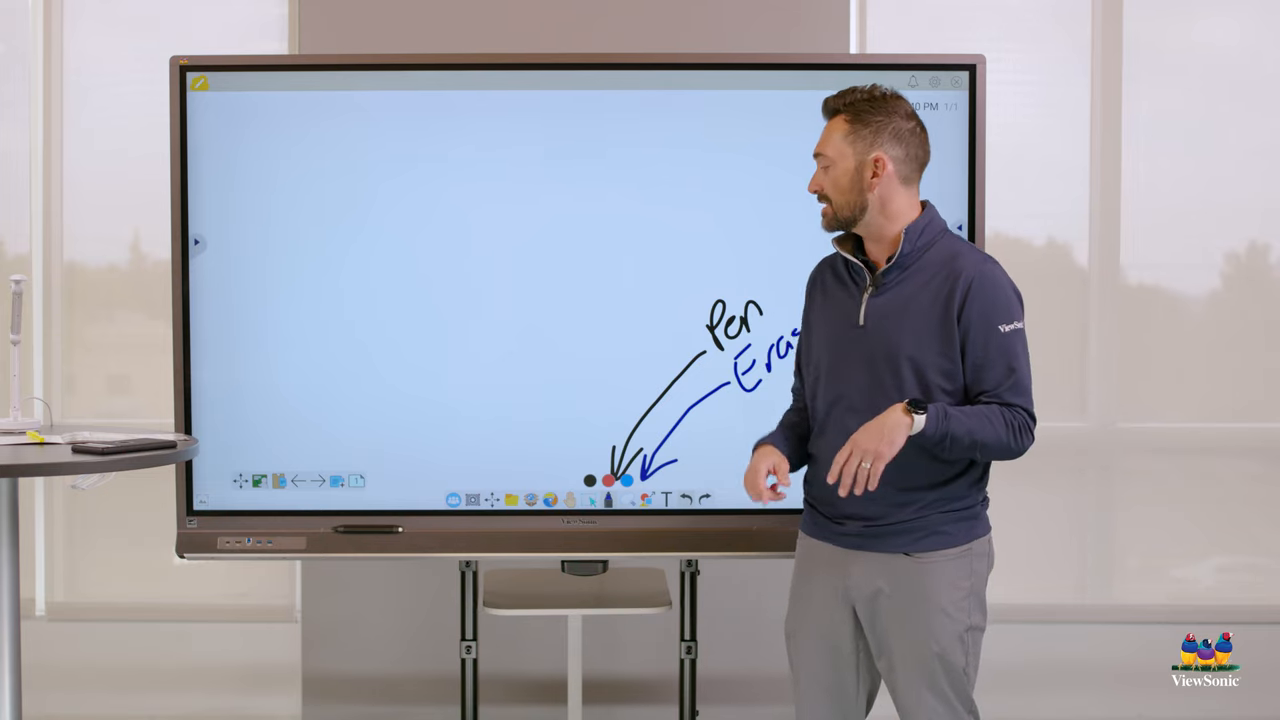
- Add blue strokes above the labels and switch to the Select tool
left_click_drag(500, 215, 740, 160)
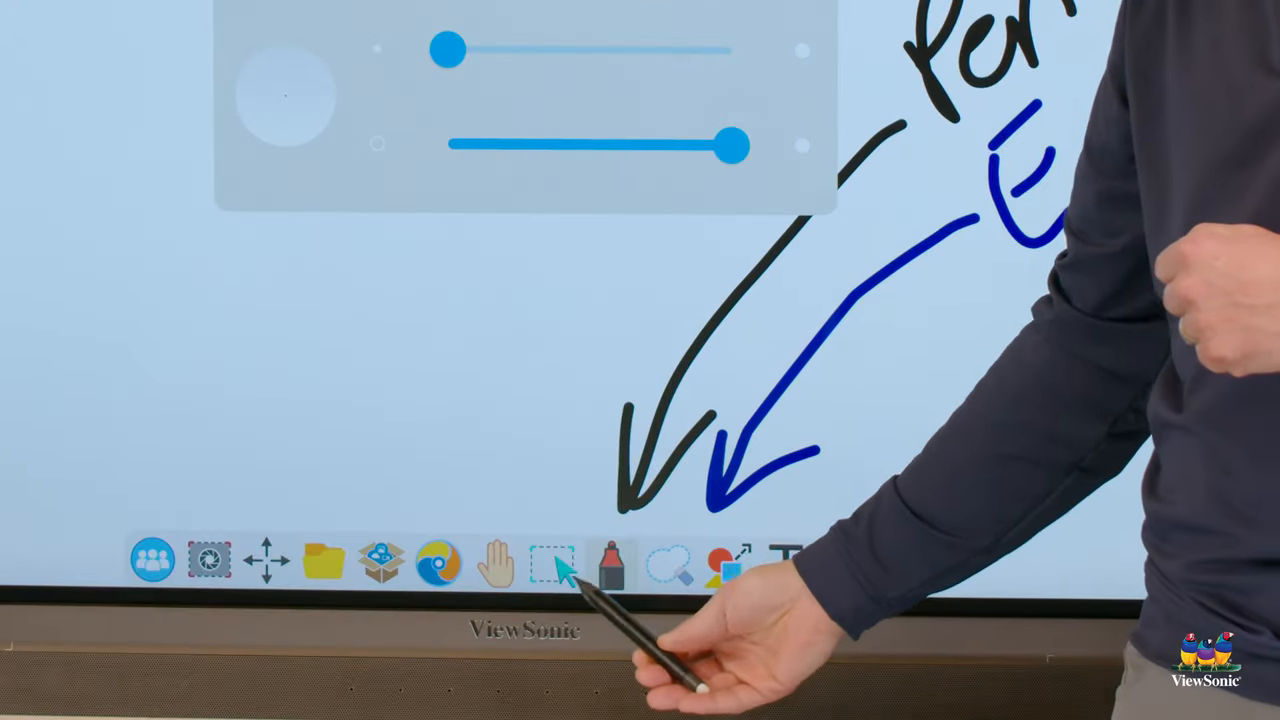
left_click(610, 560)
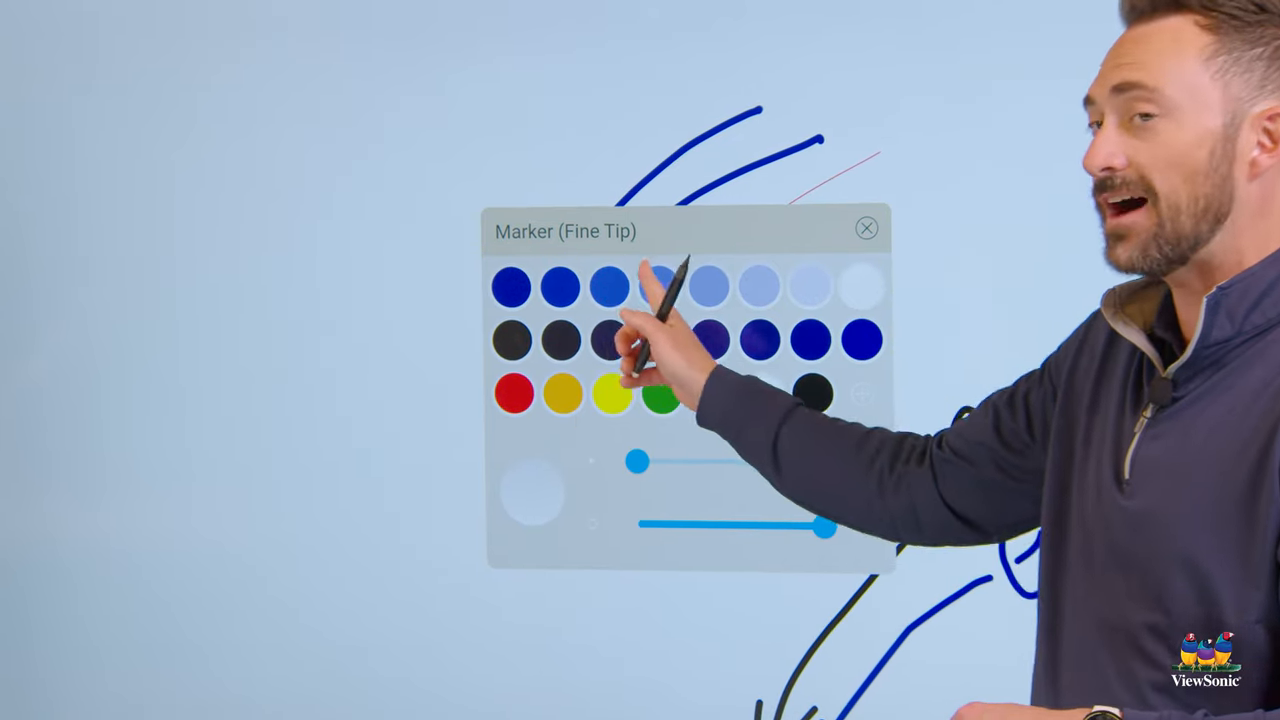
- Set the fine-tip marker's ink colour to dark blue
left_click(718, 401)
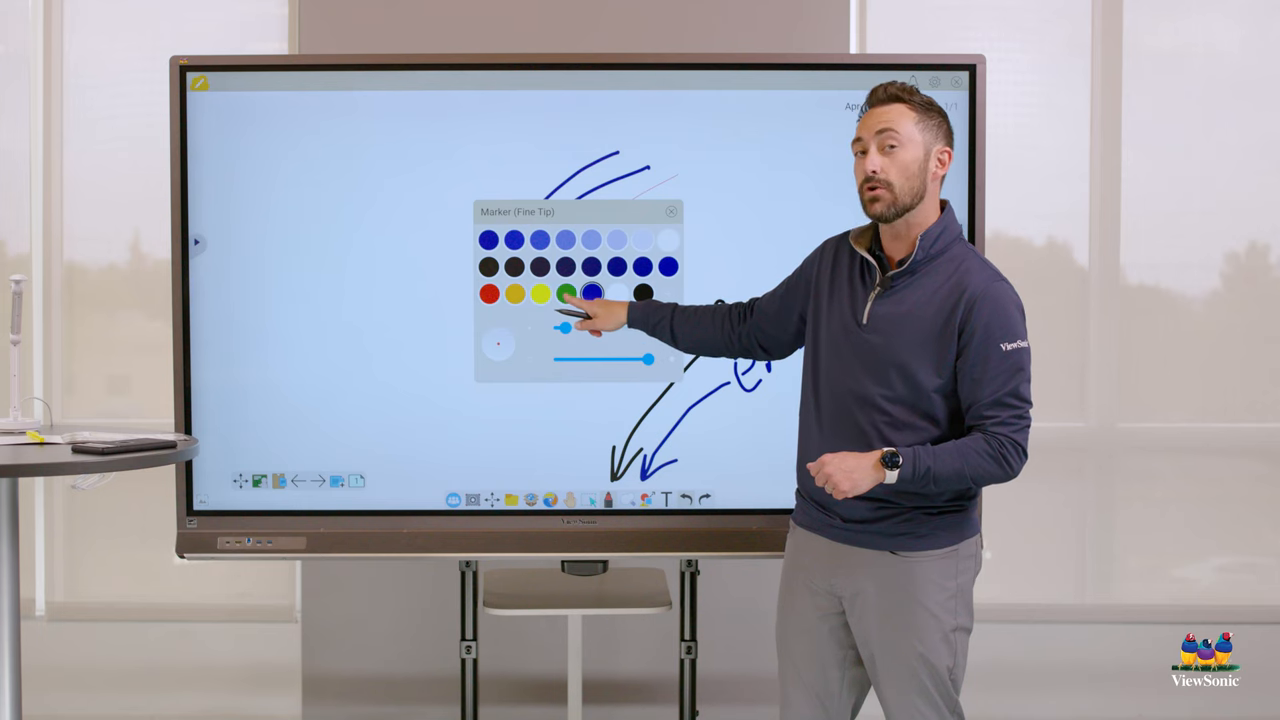
left_click(671, 211)
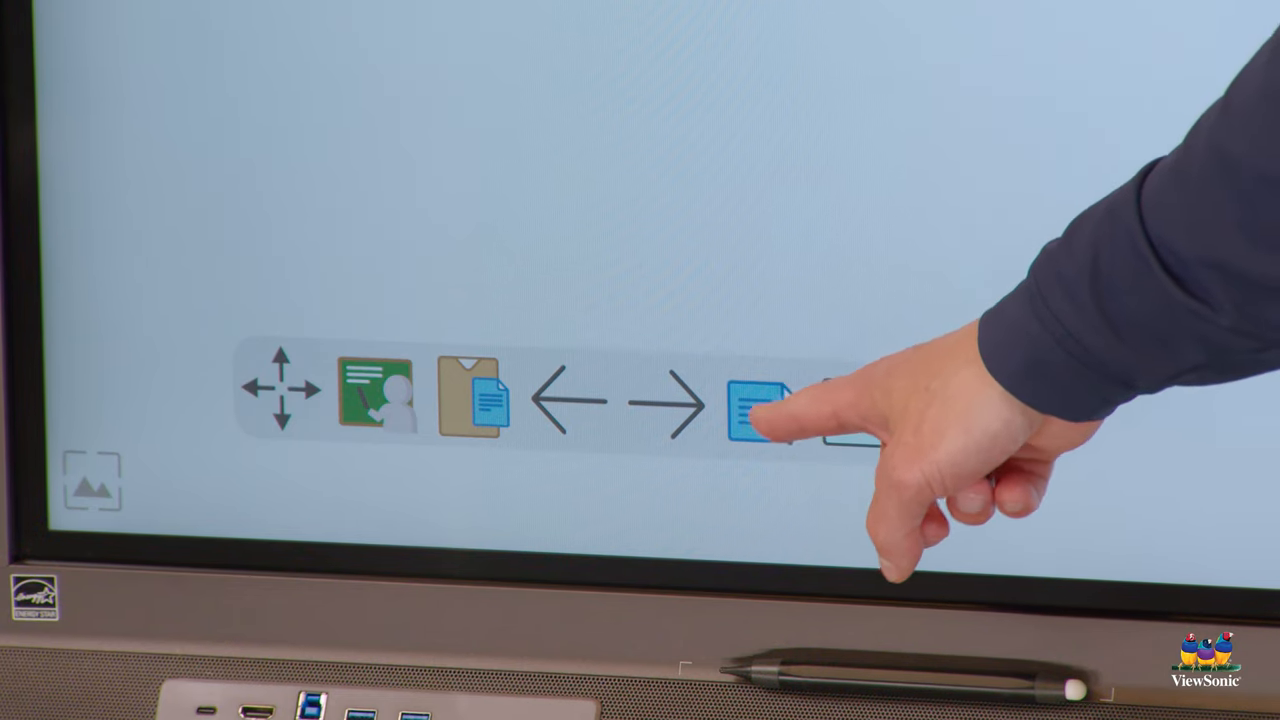
left_click(755, 410)
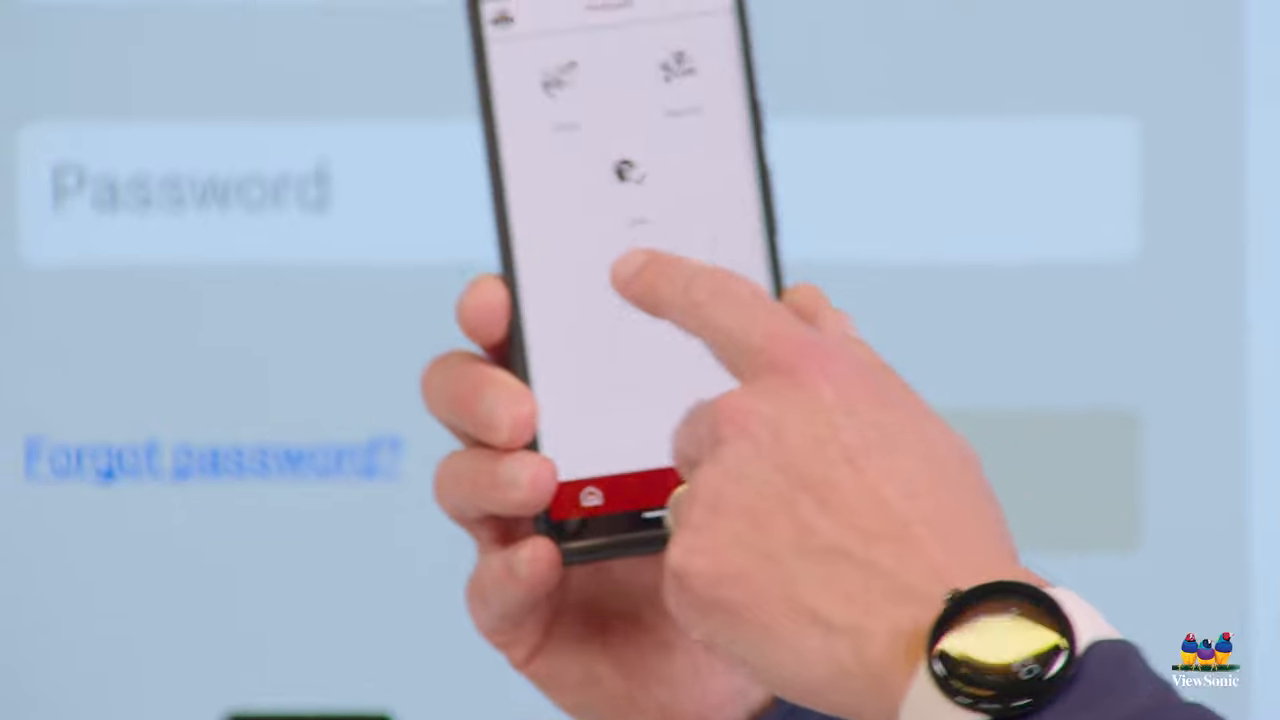
- Choose a feature on the myViewBoard Companion app's home screen
left_click(627, 175)
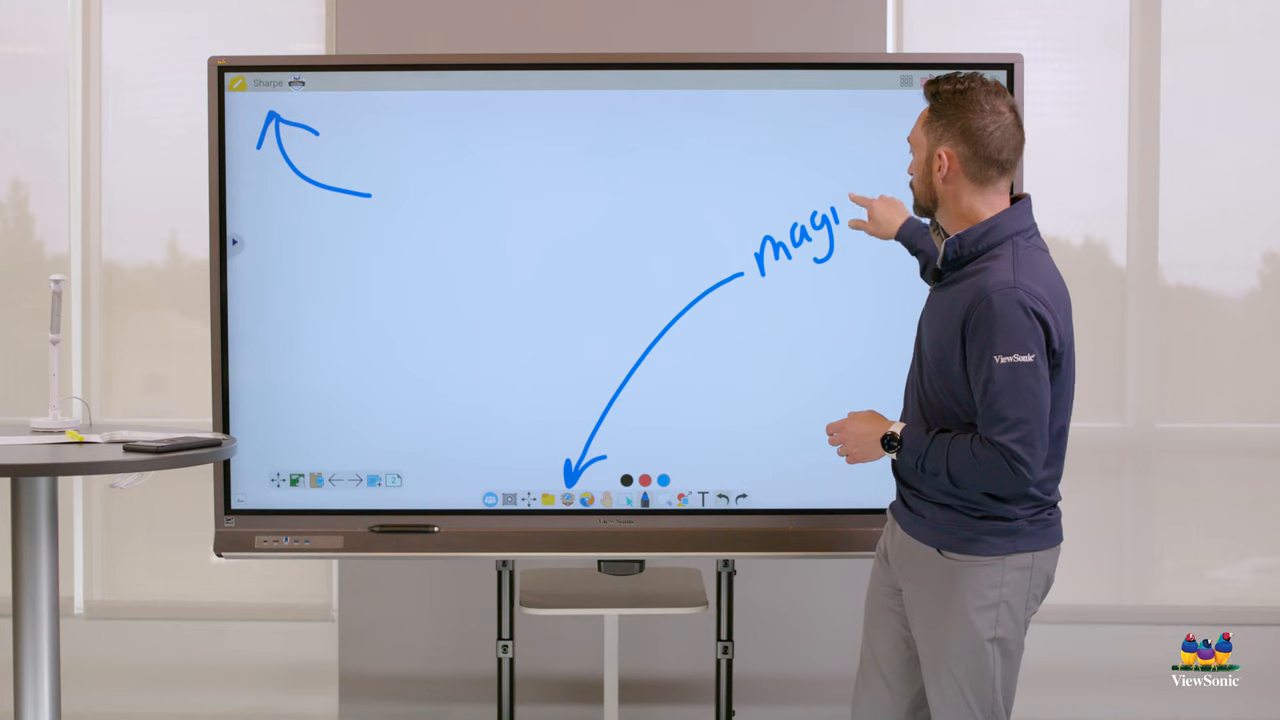
- Handwrite 'magic board', then browse Google Drive's My Drive into the Literacy folder
left_click_drag(845, 245, 850, 290)
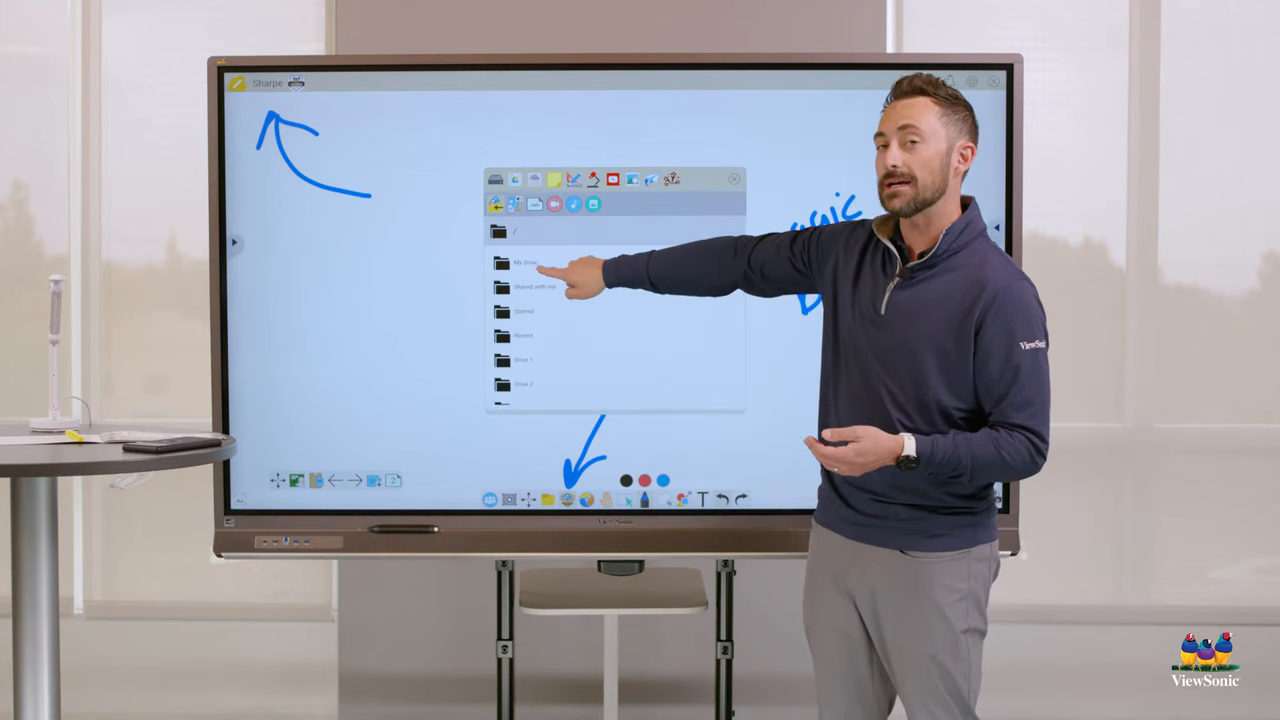
left_click(525, 262)
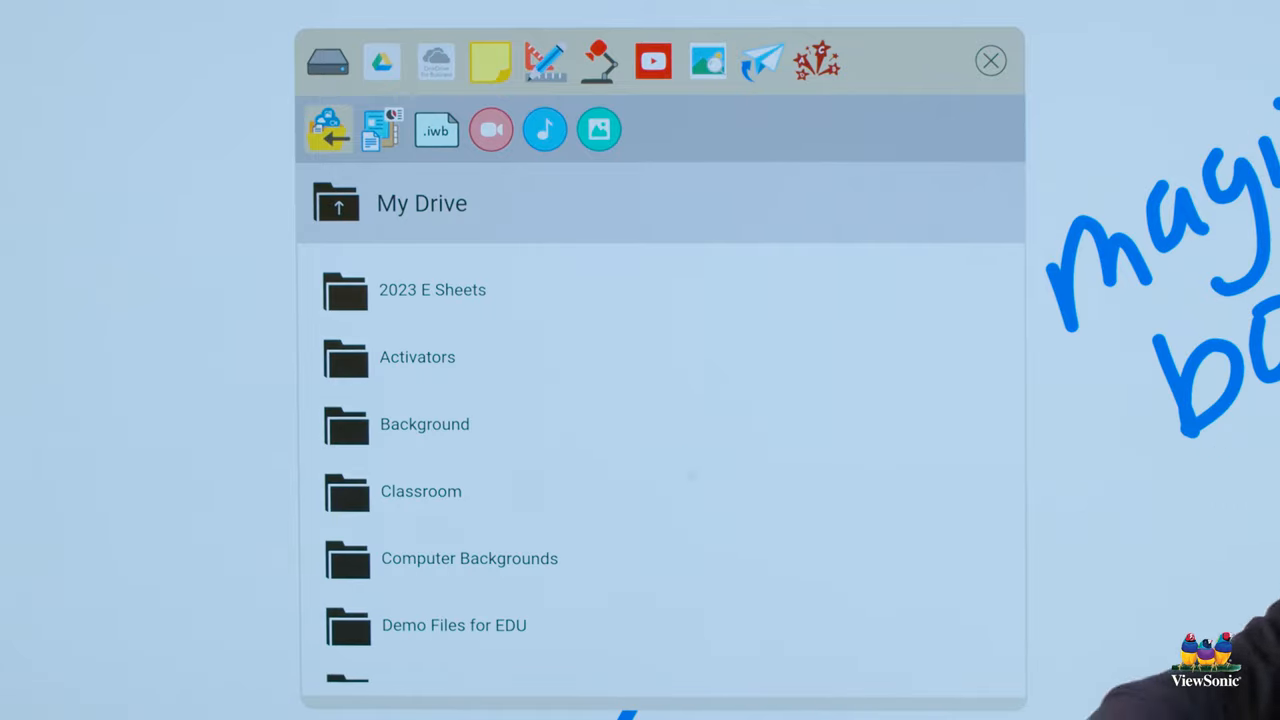
scroll("down", 3)
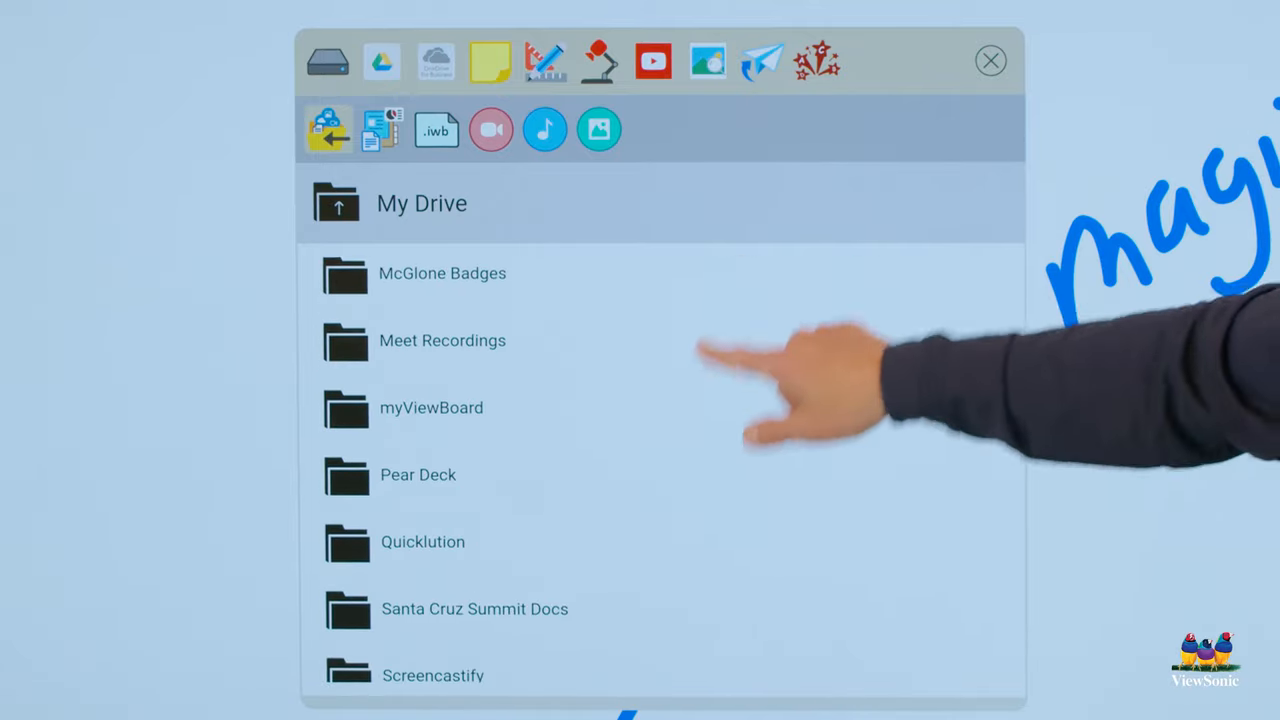
left_click(431, 407)
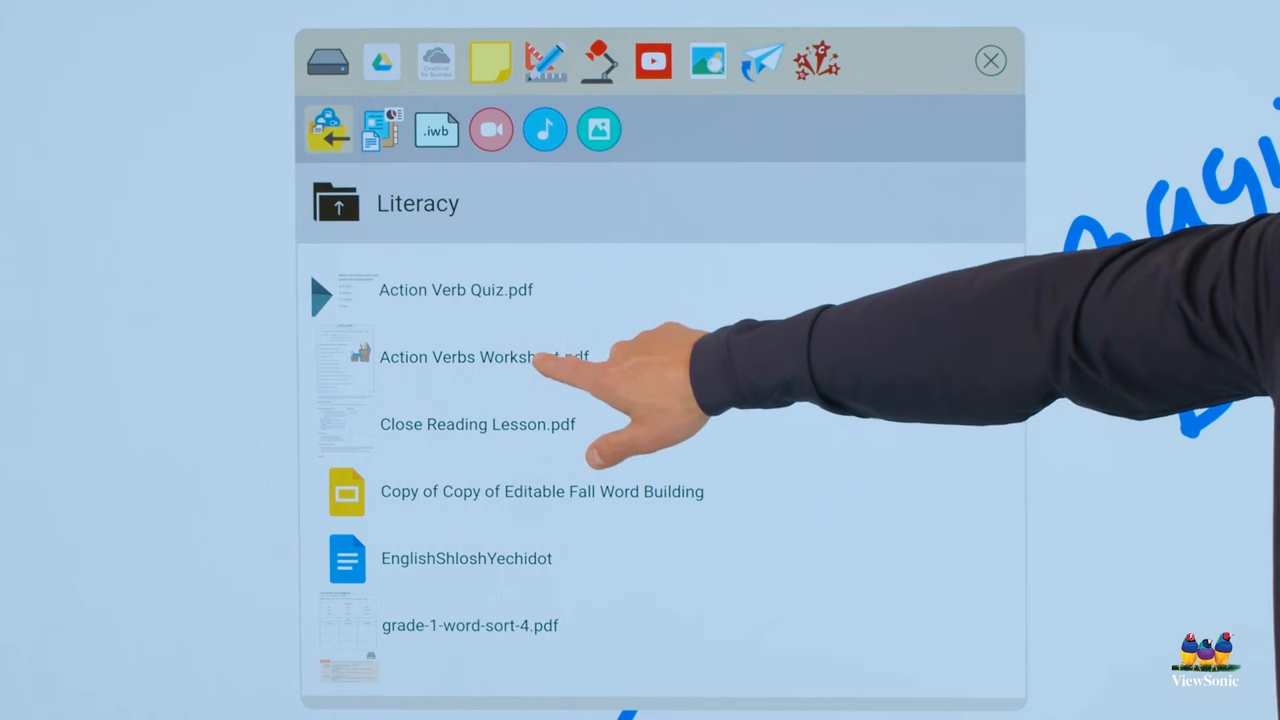
- Choose the Action Verbs worksheet PDF and select all four pages for import
left_click(484, 357)
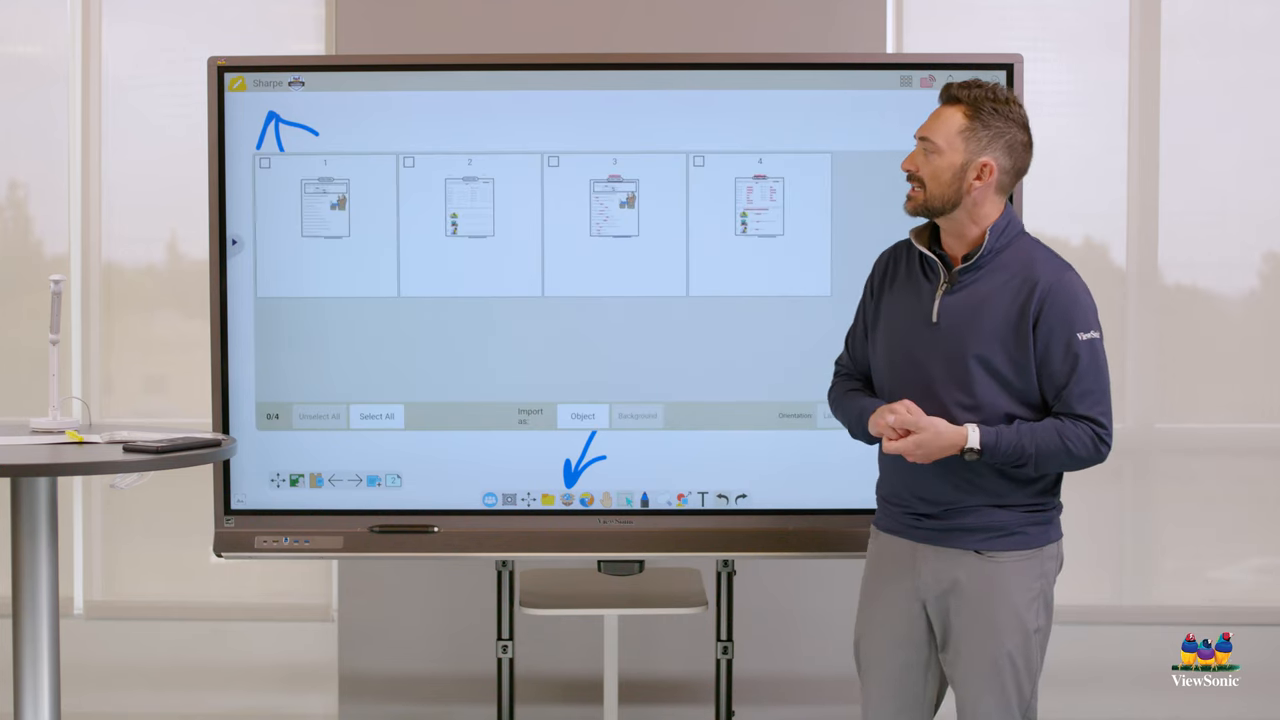
left_click(265, 162)
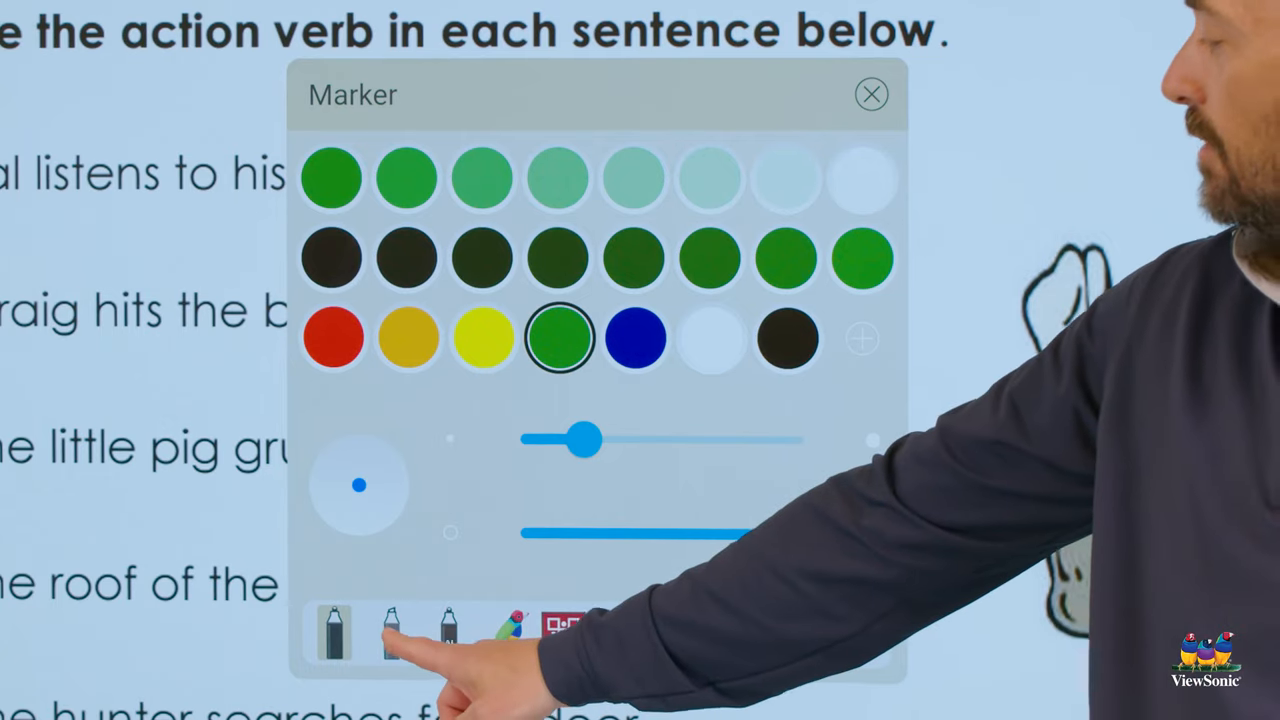
- Switch marker type, then close the Infinite Canvas overview to return to a blank page
left_click(390, 635)
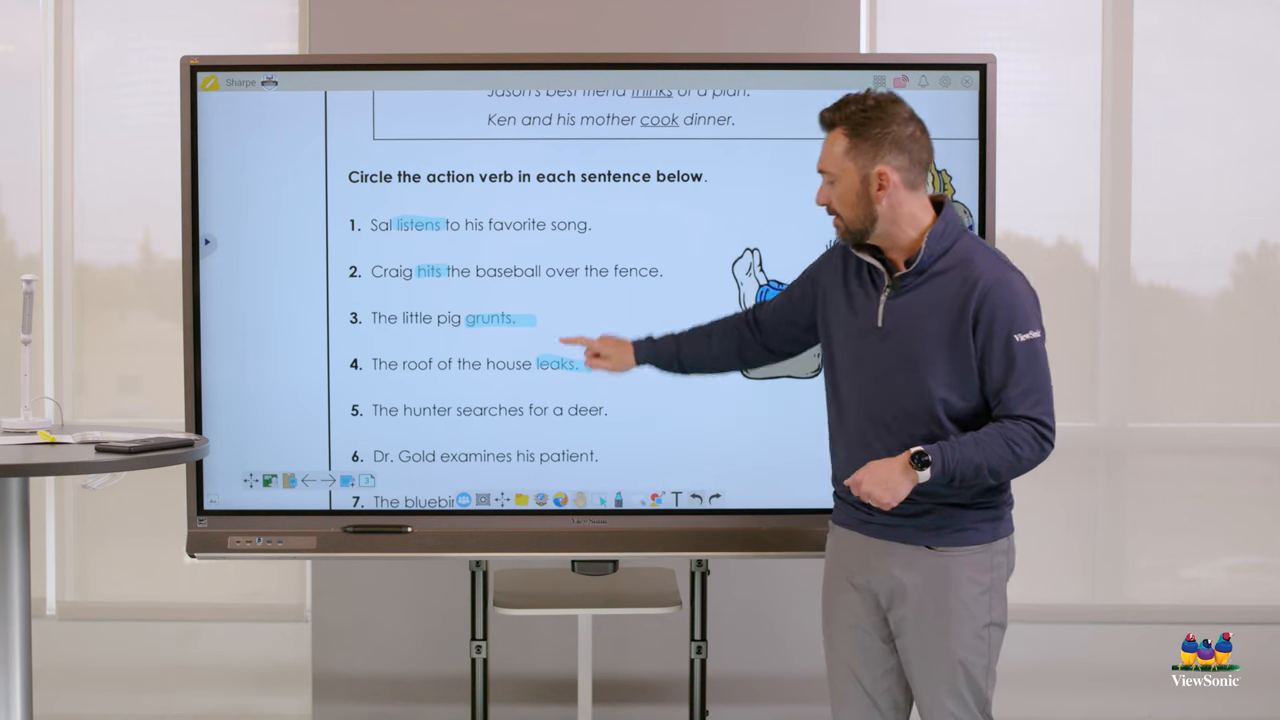
scroll("down", 3)
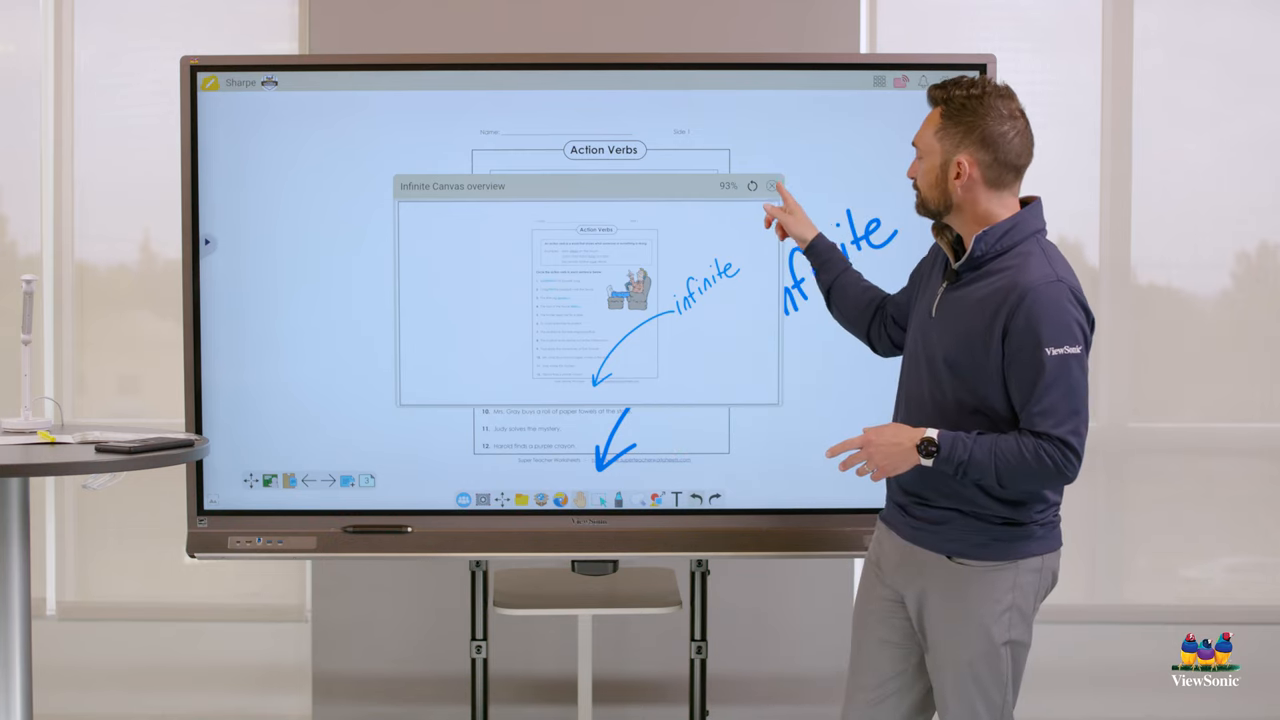
left_click(772, 186)
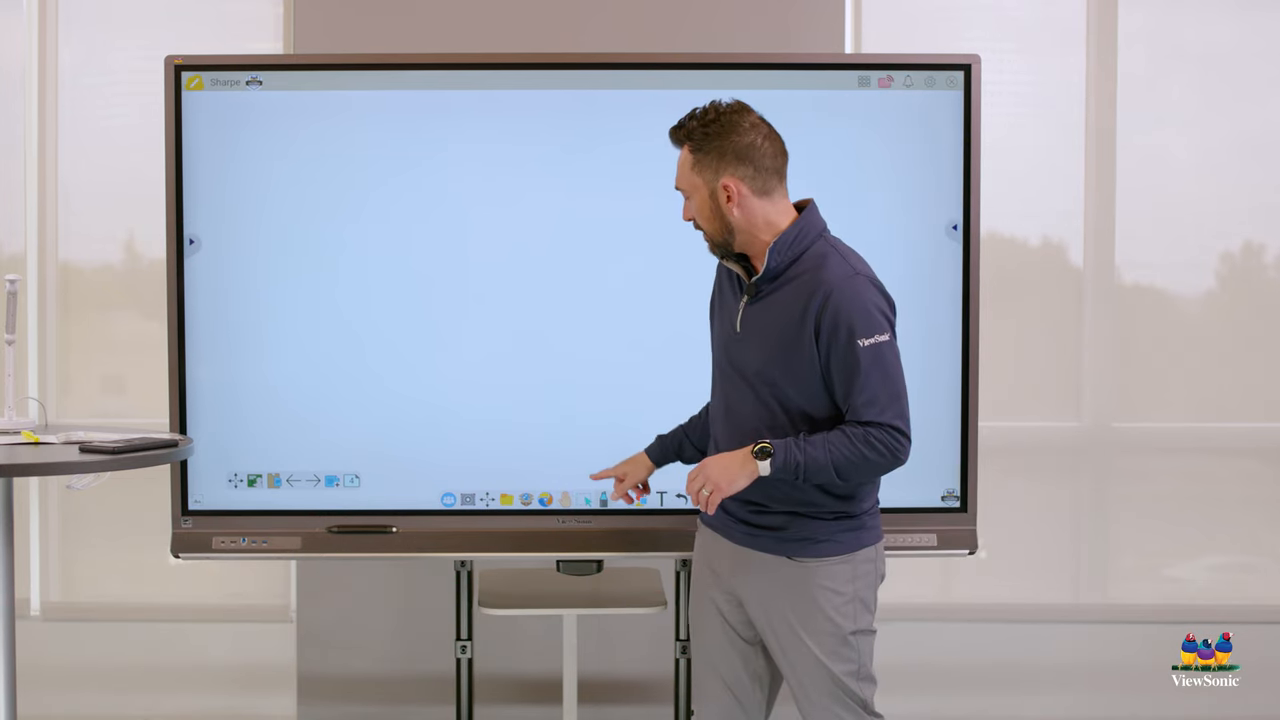
- Apply a German Grid Paper background from the Originals collection to this page only
left_click(604, 499)
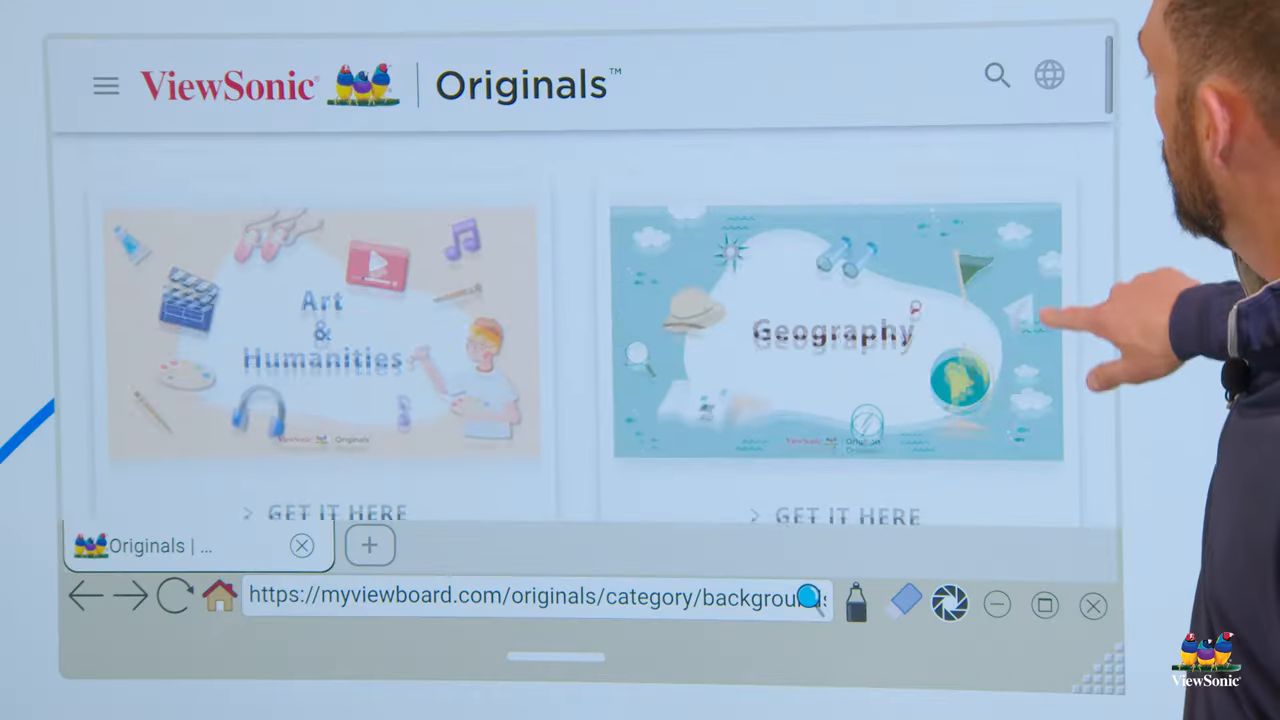
scroll("down", 3)
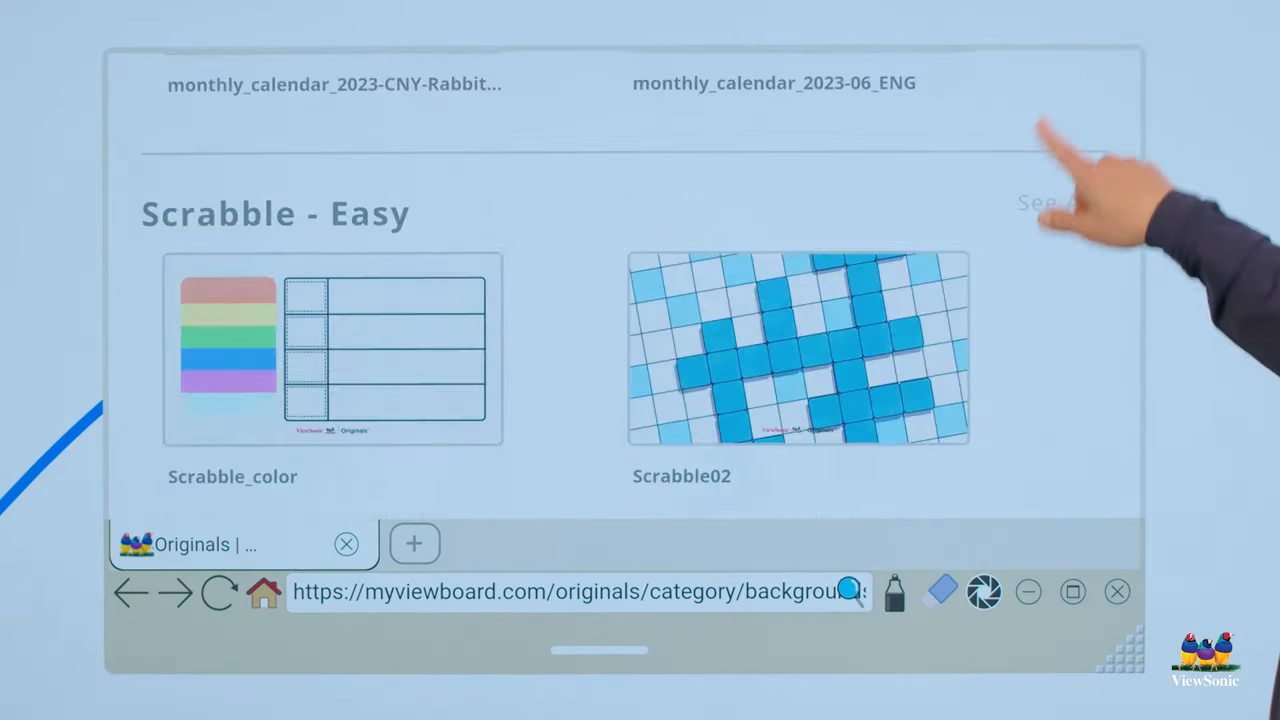
scroll("down", 3)
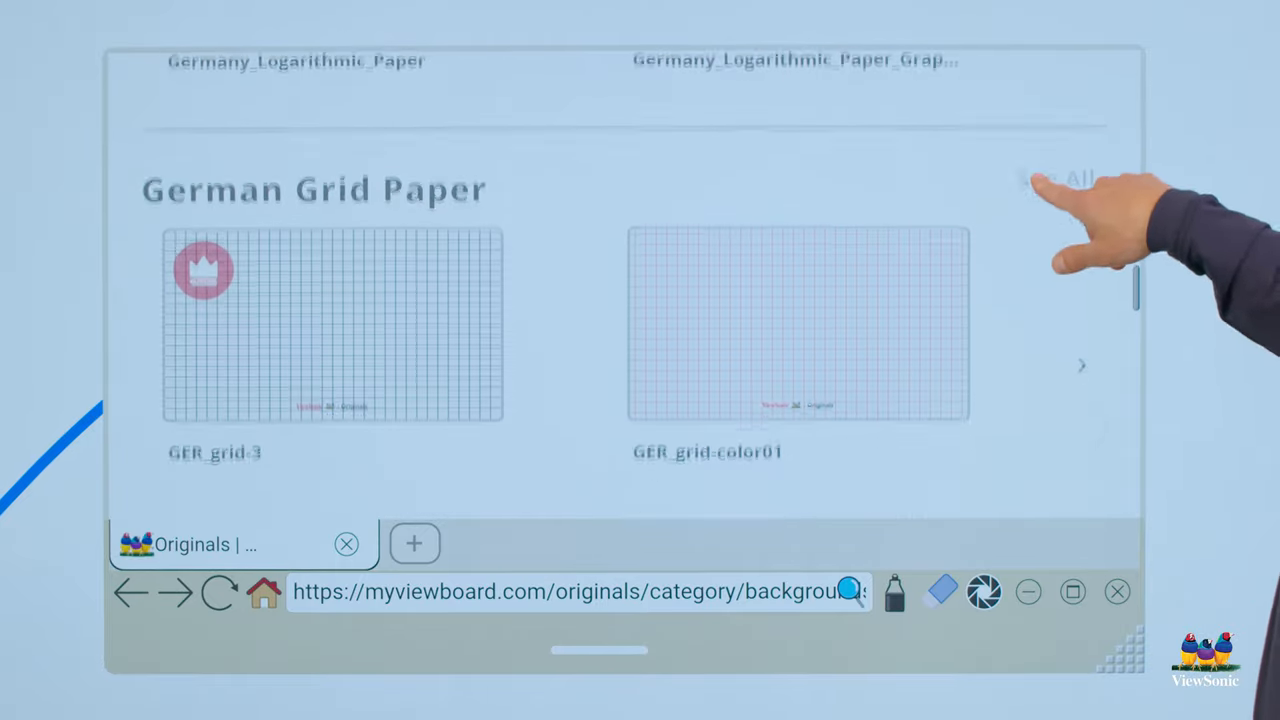
left_click(332, 322)
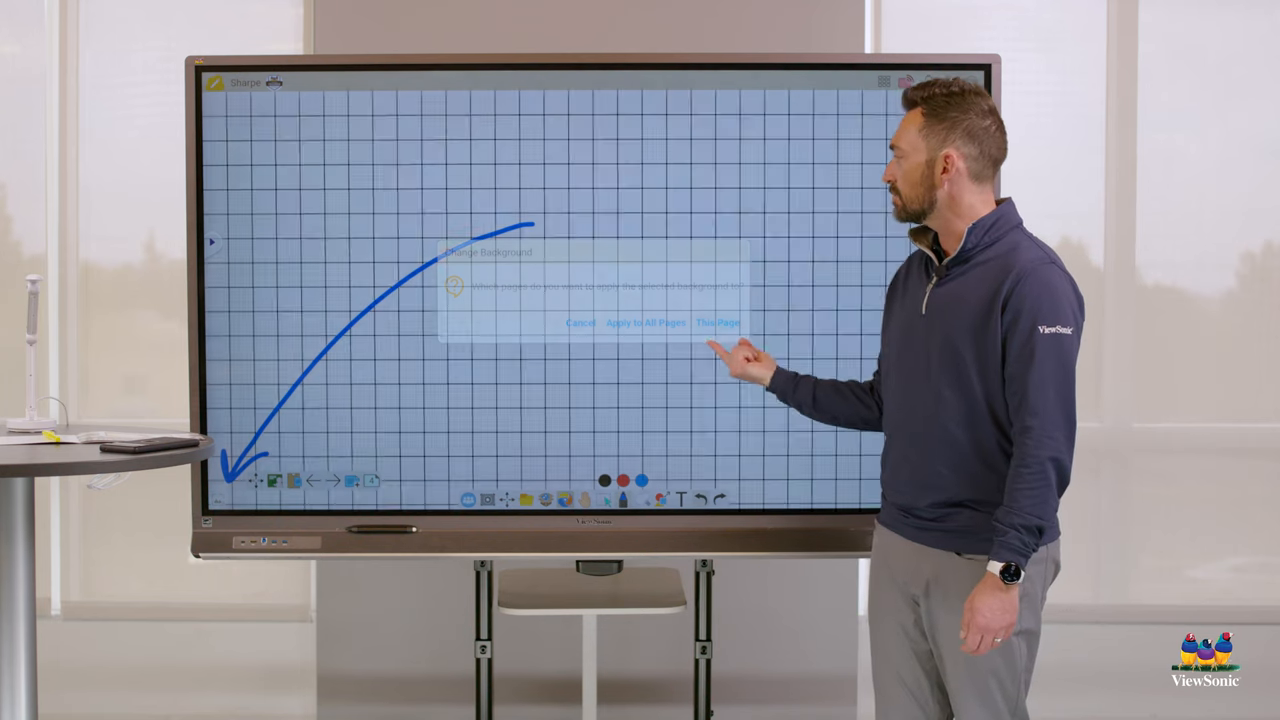
left_click(716, 323)
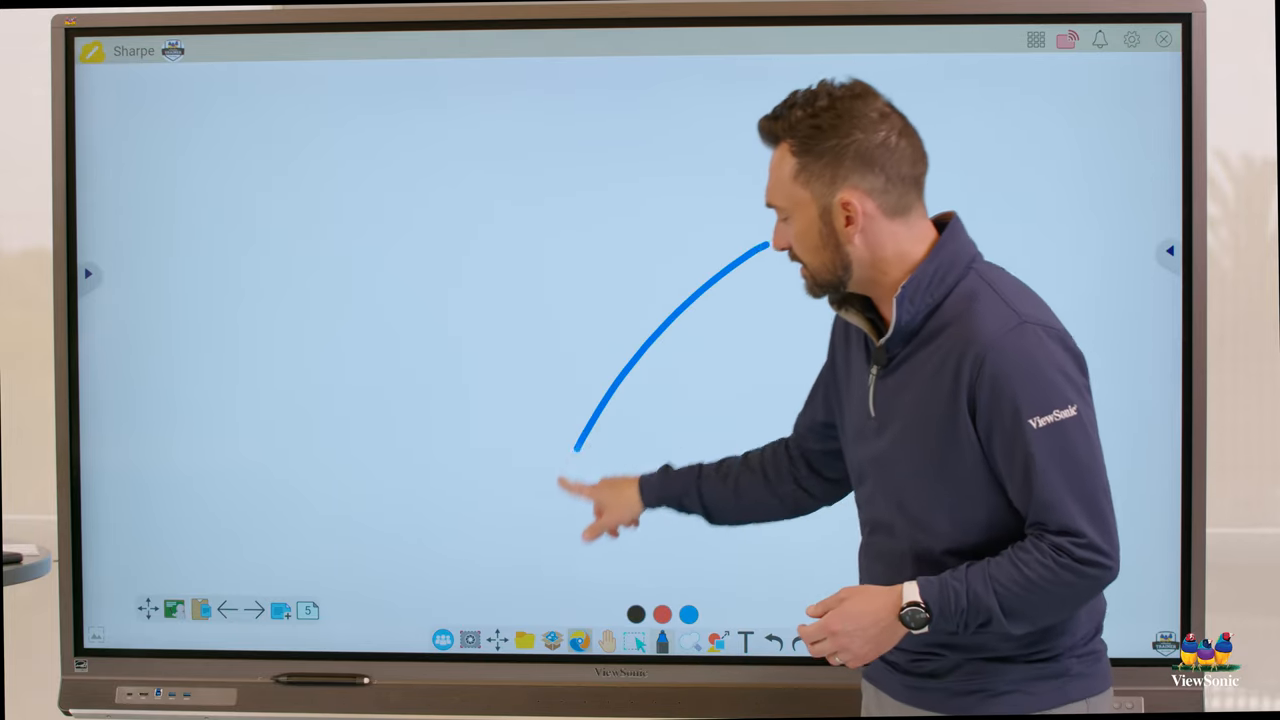
- Remove the grid background and erase part of the blue arc with the eraser
left_click(552, 640)
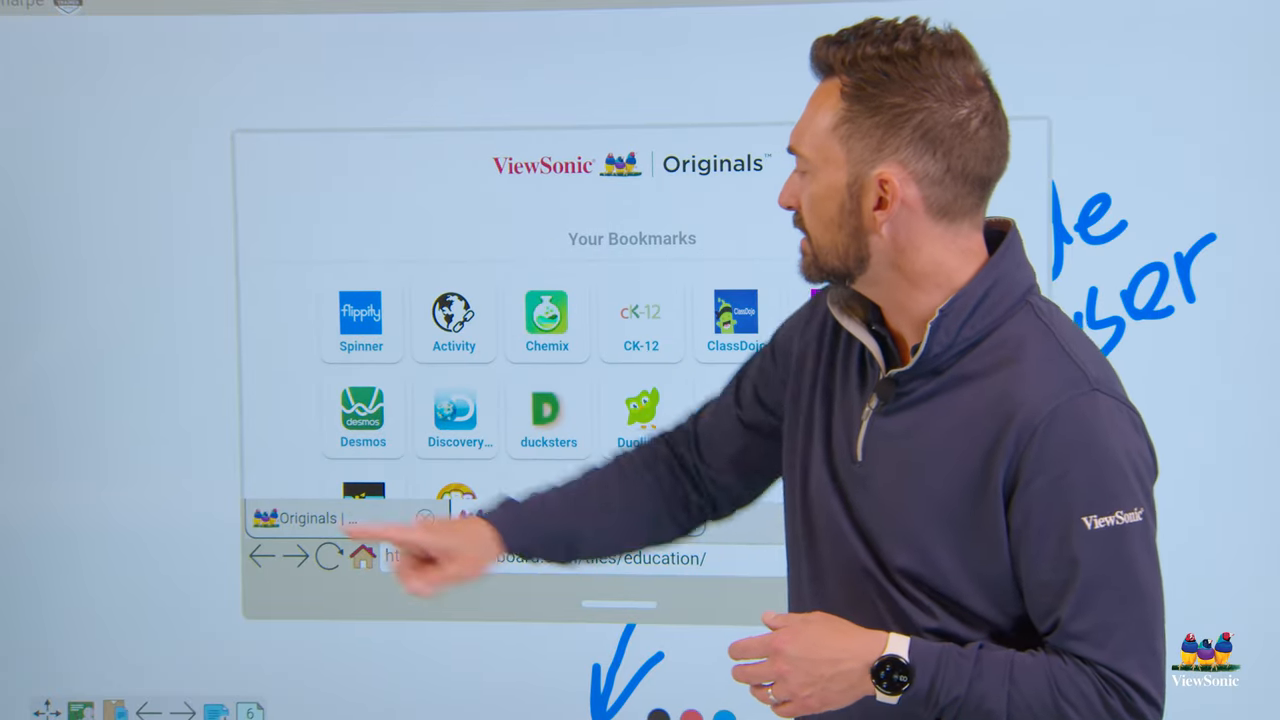
- Open the Desmos graphing calculator in a new browser tab and resize the window
left_click(362, 415)
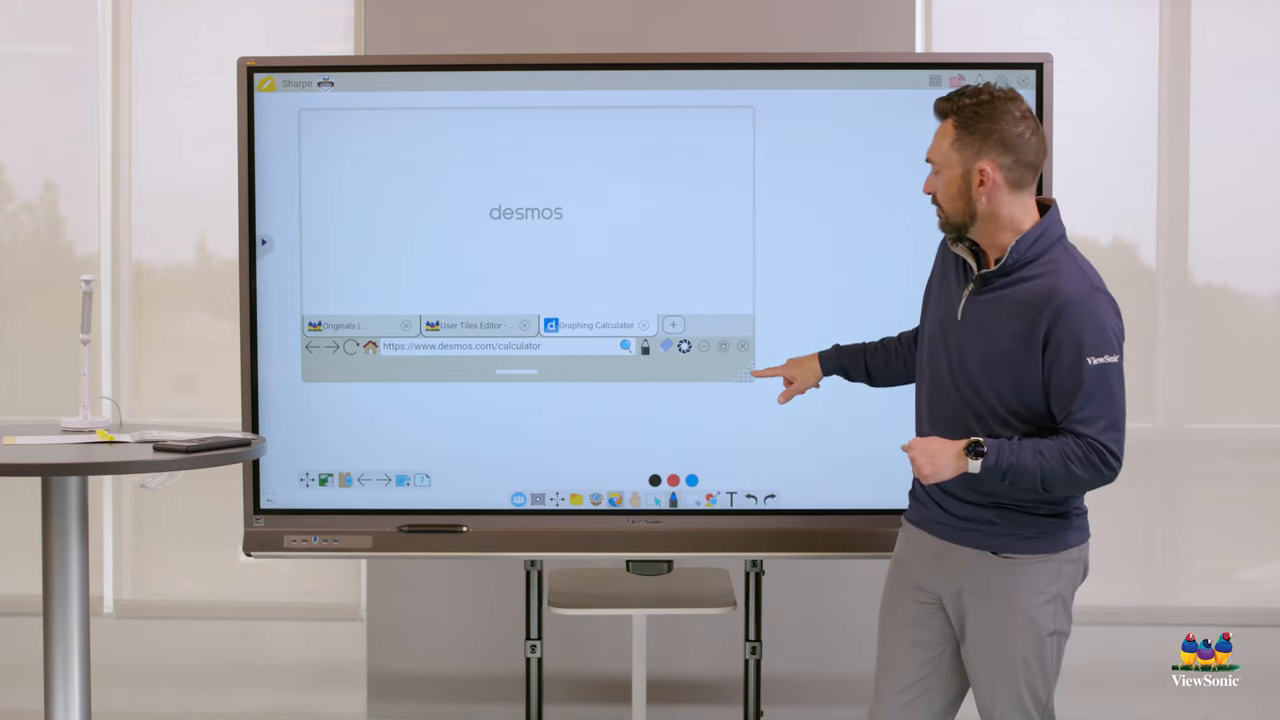
left_click(525, 212)
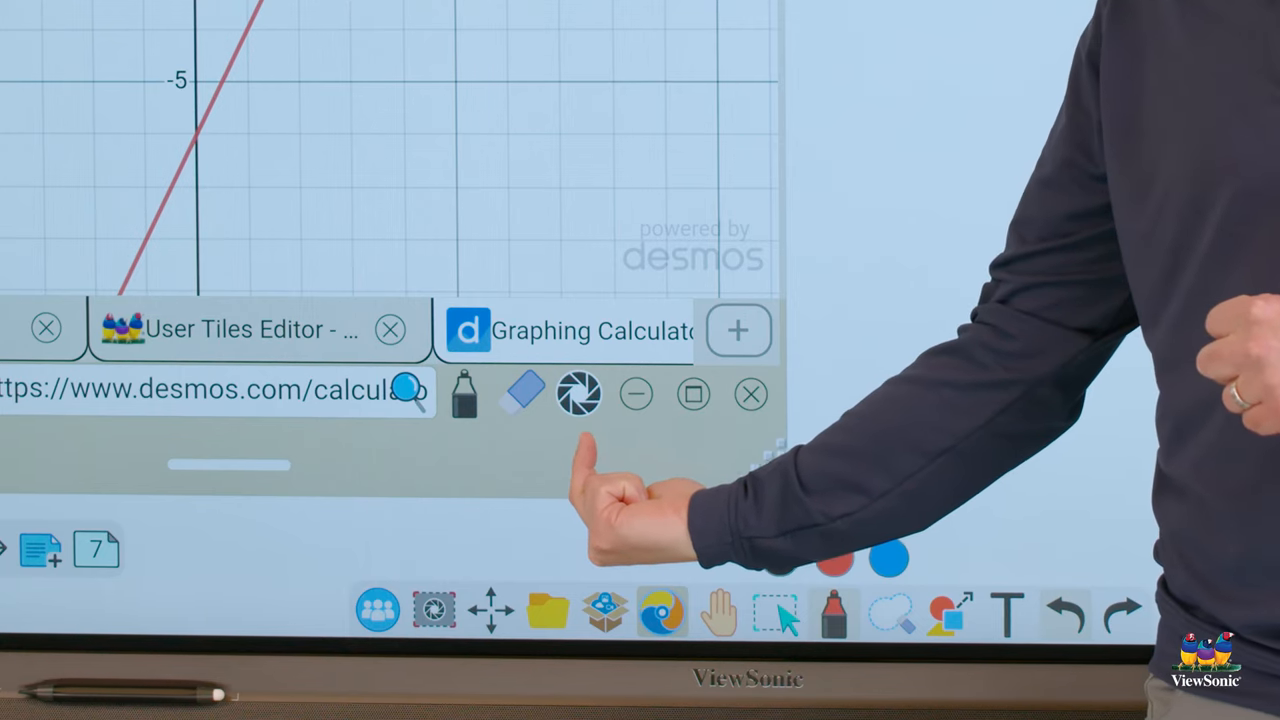
- Close the built-in browser, bringing up the unsaved-changes Confirm Navigation warning
left_click(578, 393)
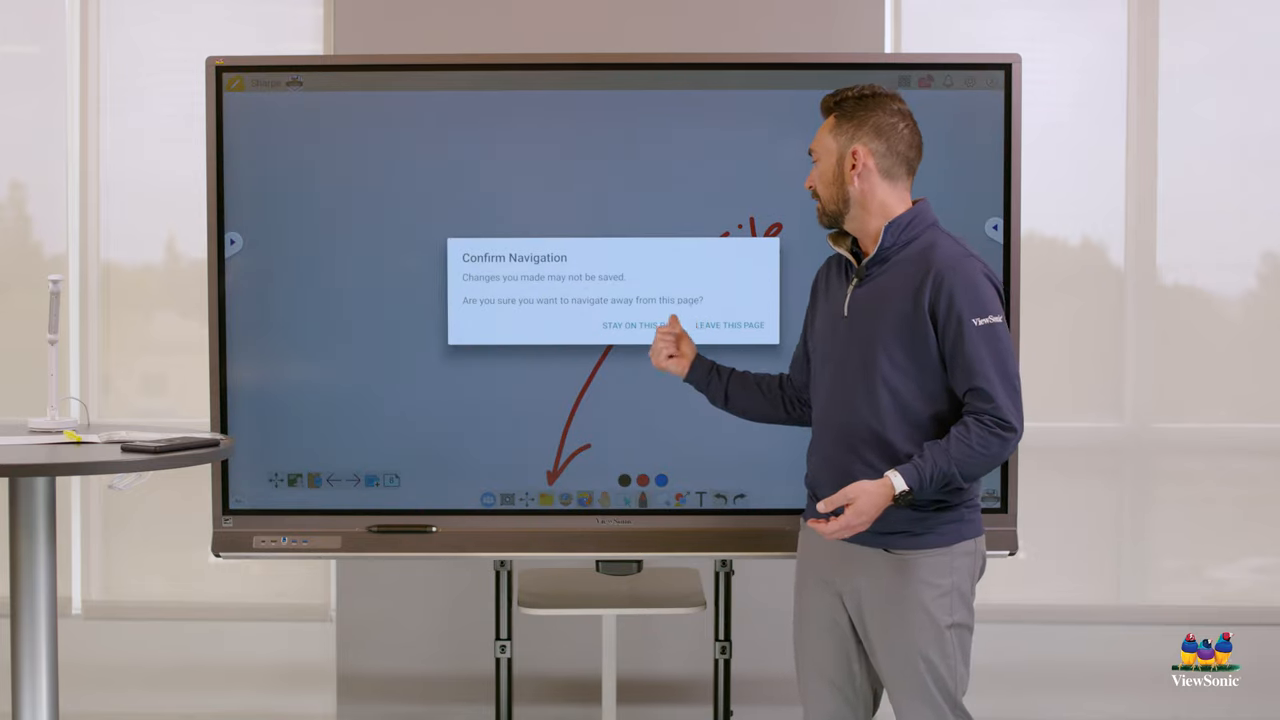
- Confirm leaving the page and save the board as Lesson in Google Drive's My Drive
left_click(729, 325)
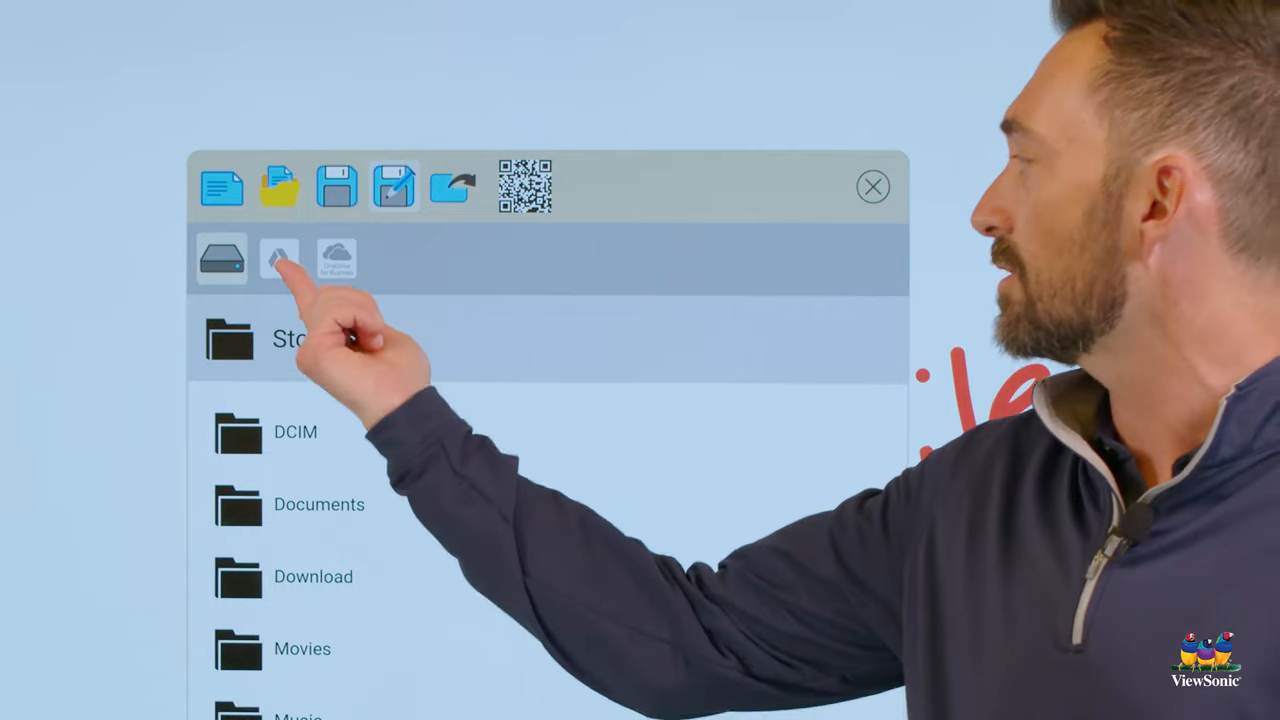
left_click(279, 258)
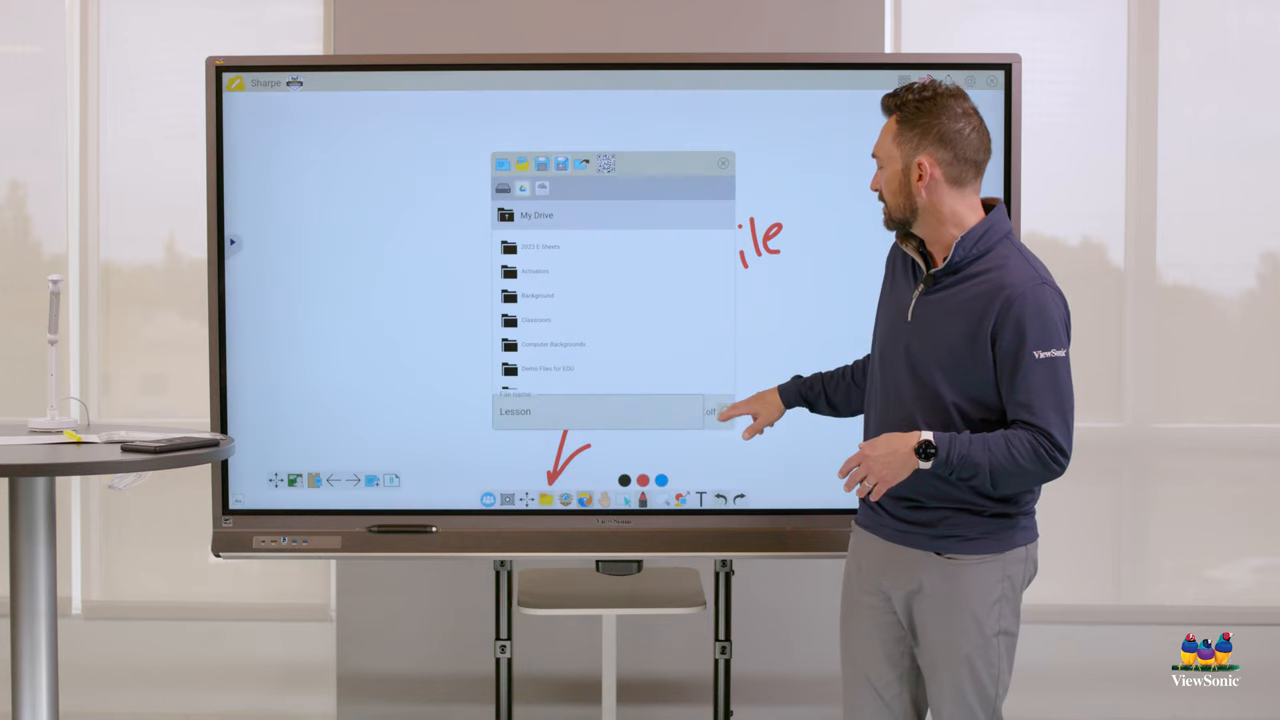
left_click(722, 411)
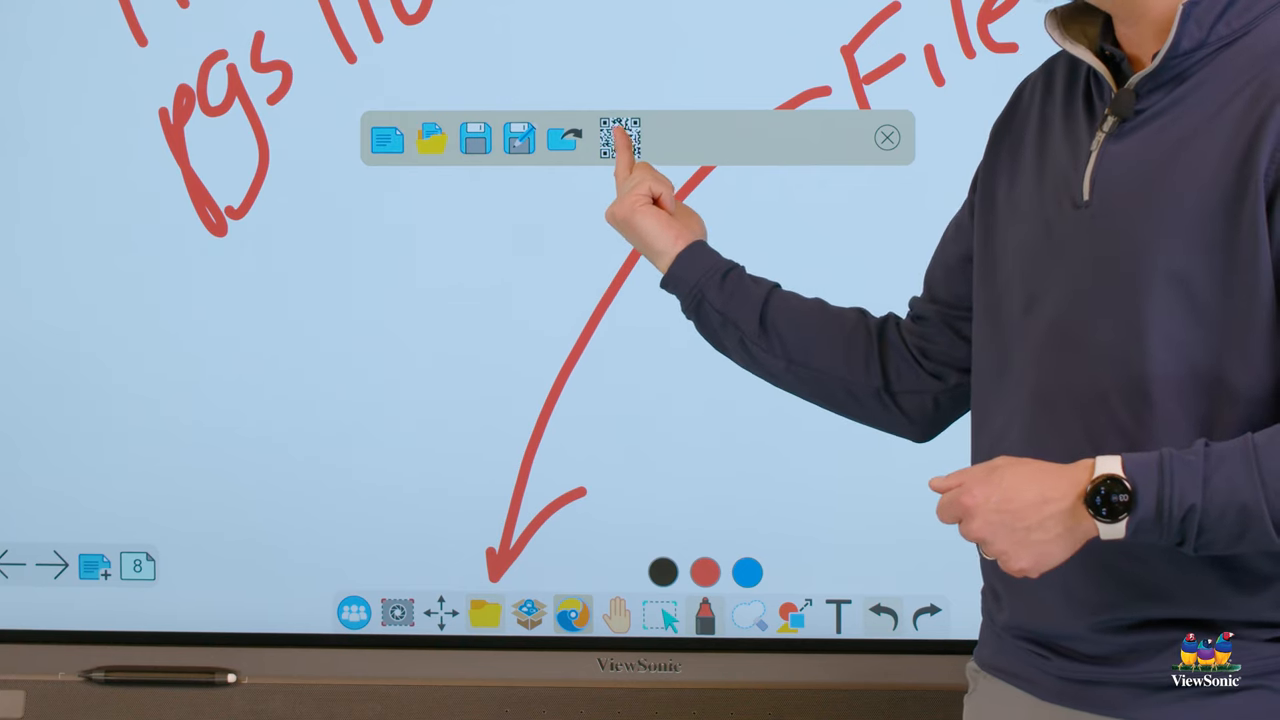
- Share the Lesson board with everyone via a download QR code
left_click(619, 137)
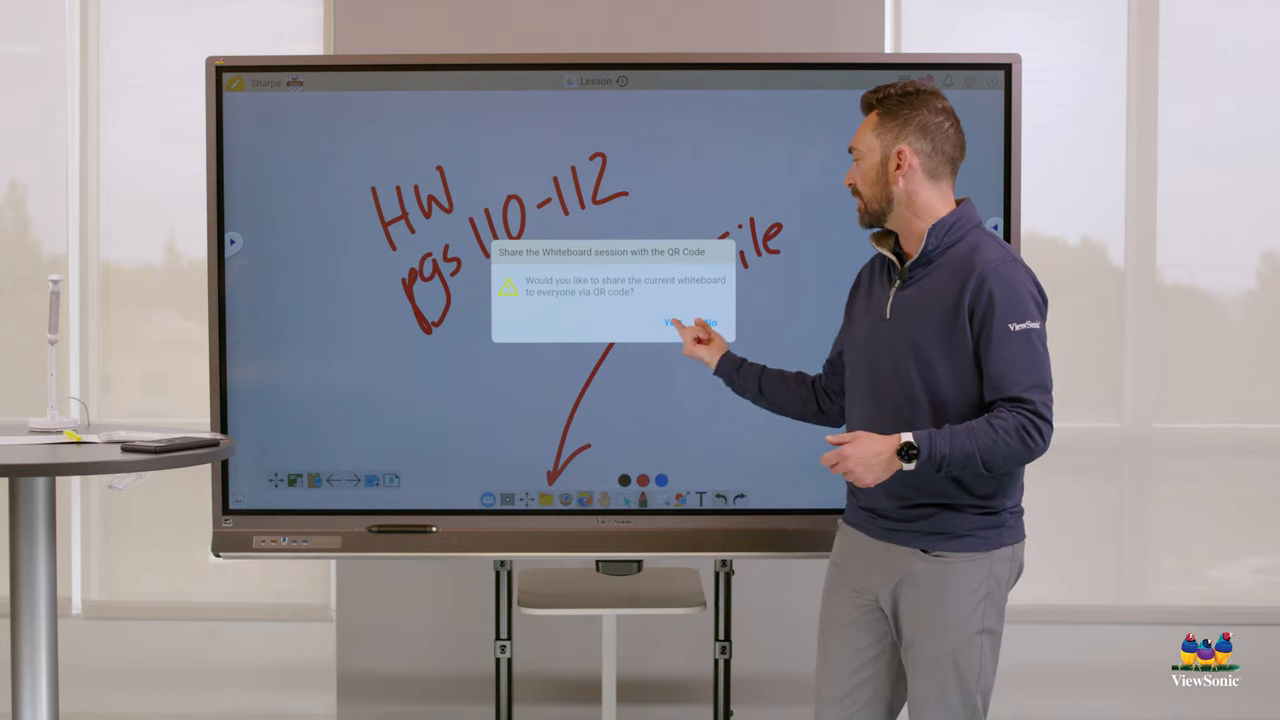
left_click(672, 322)
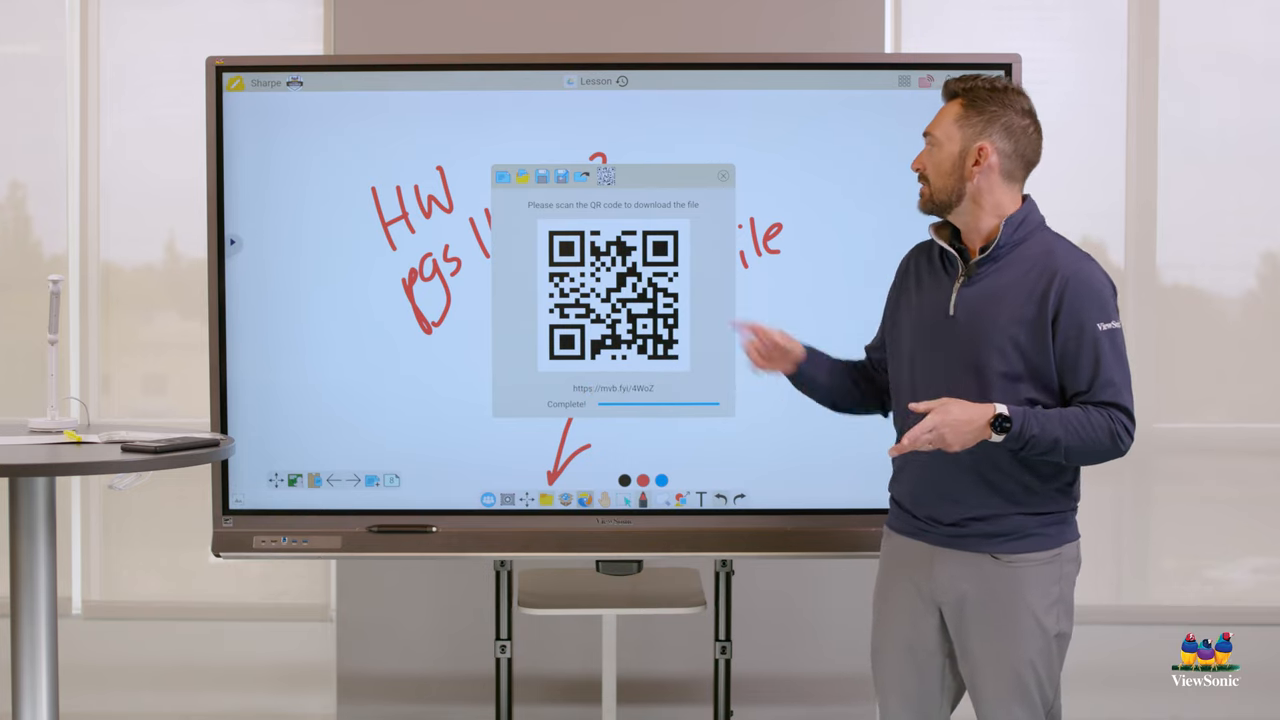
- Dismiss the QR code window and bring up the Save and exit confirmation
left_click(723, 176)
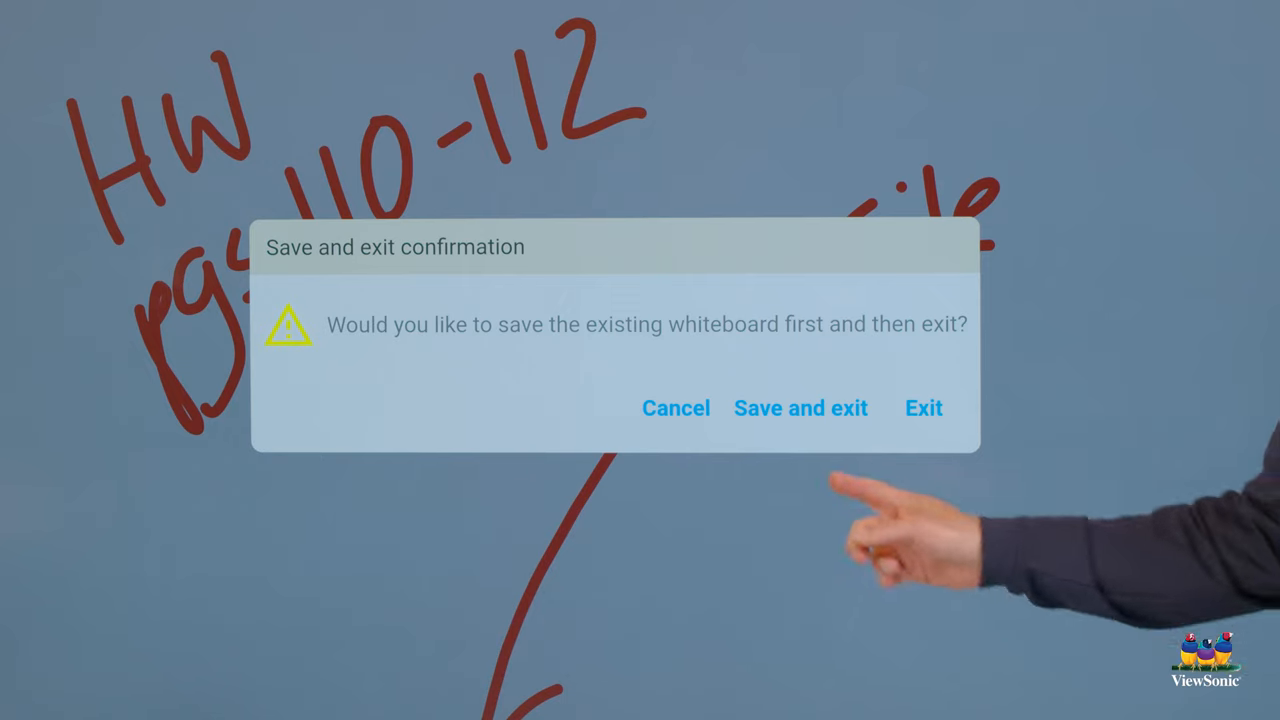
- Exit the whiteboard without saving, returning to the ViewBoard OS shortcut panel
left_click(922, 408)
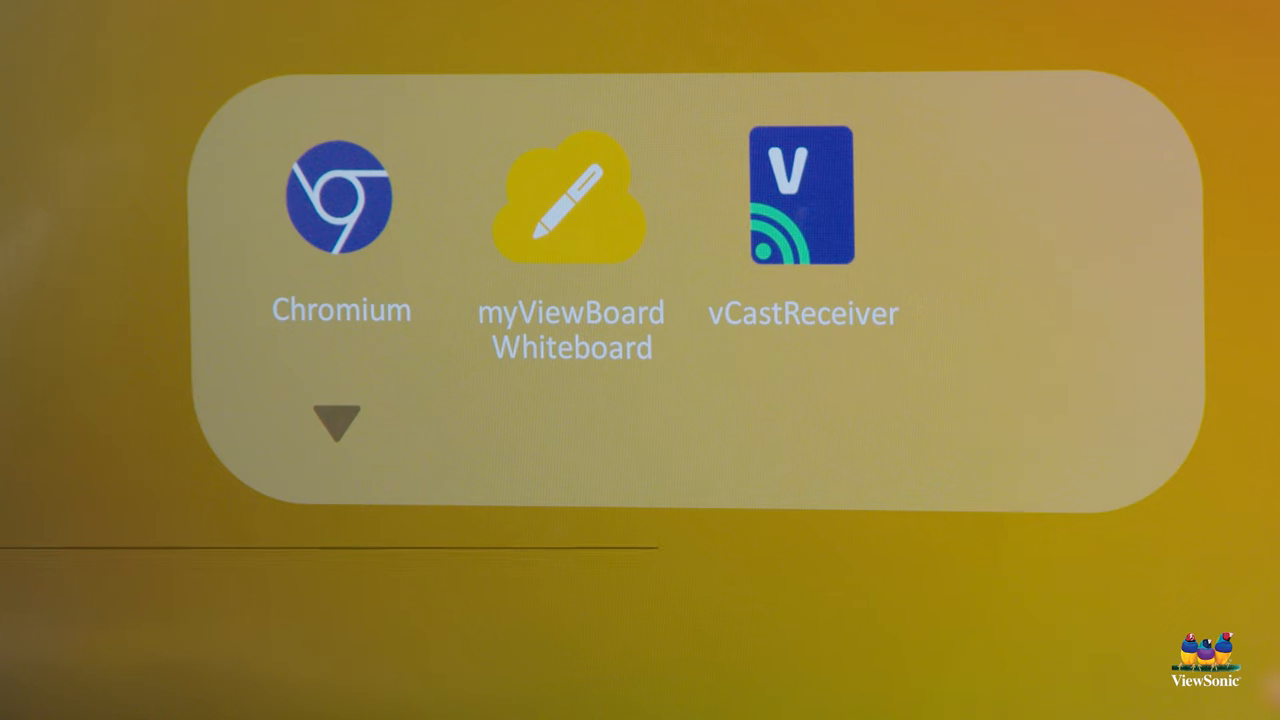
left_click(802, 200)
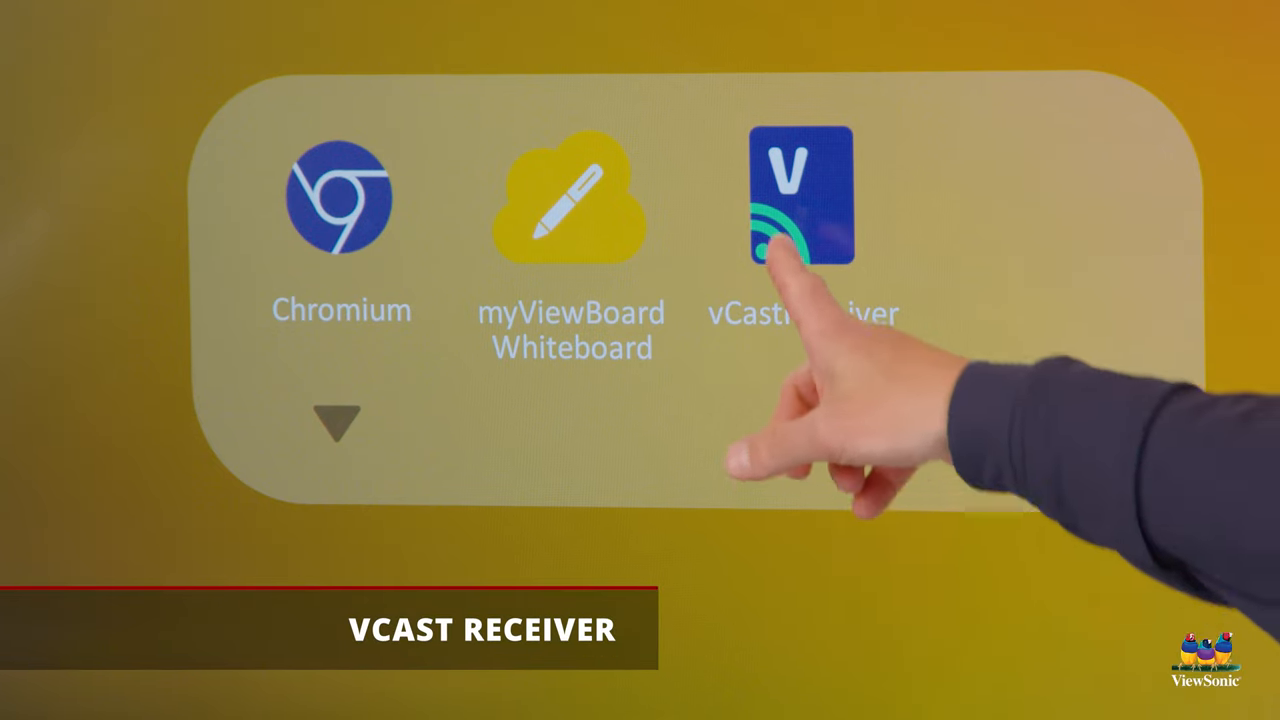
left_click(800, 195)
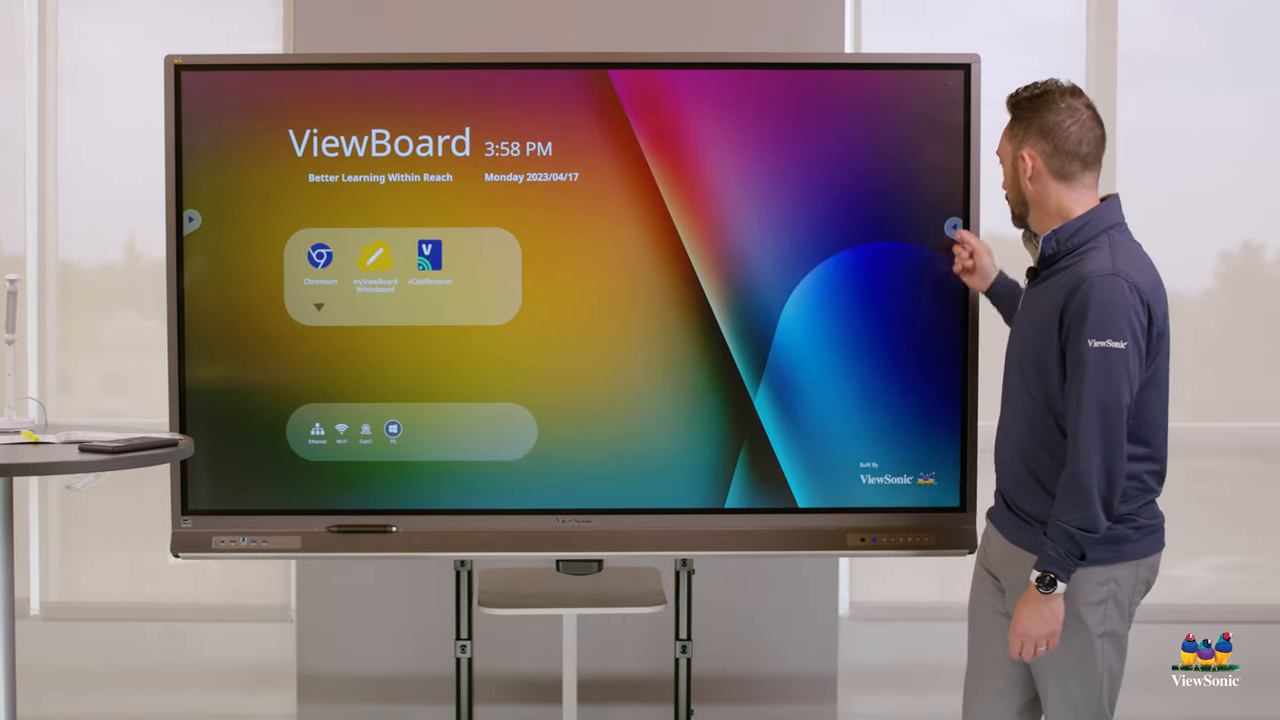
- Start a 00:01:00 countdown from the side toolbar's Timer and expand it to full view
left_click(954, 227)
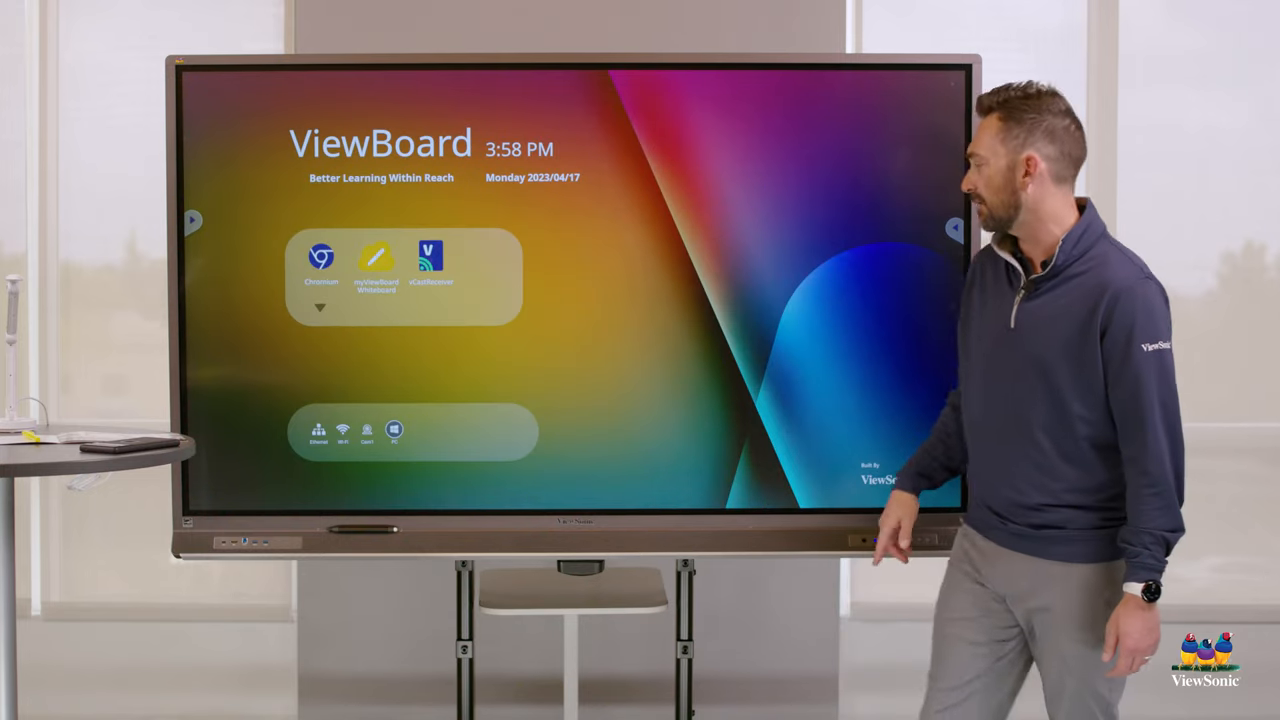
left_click(955, 228)
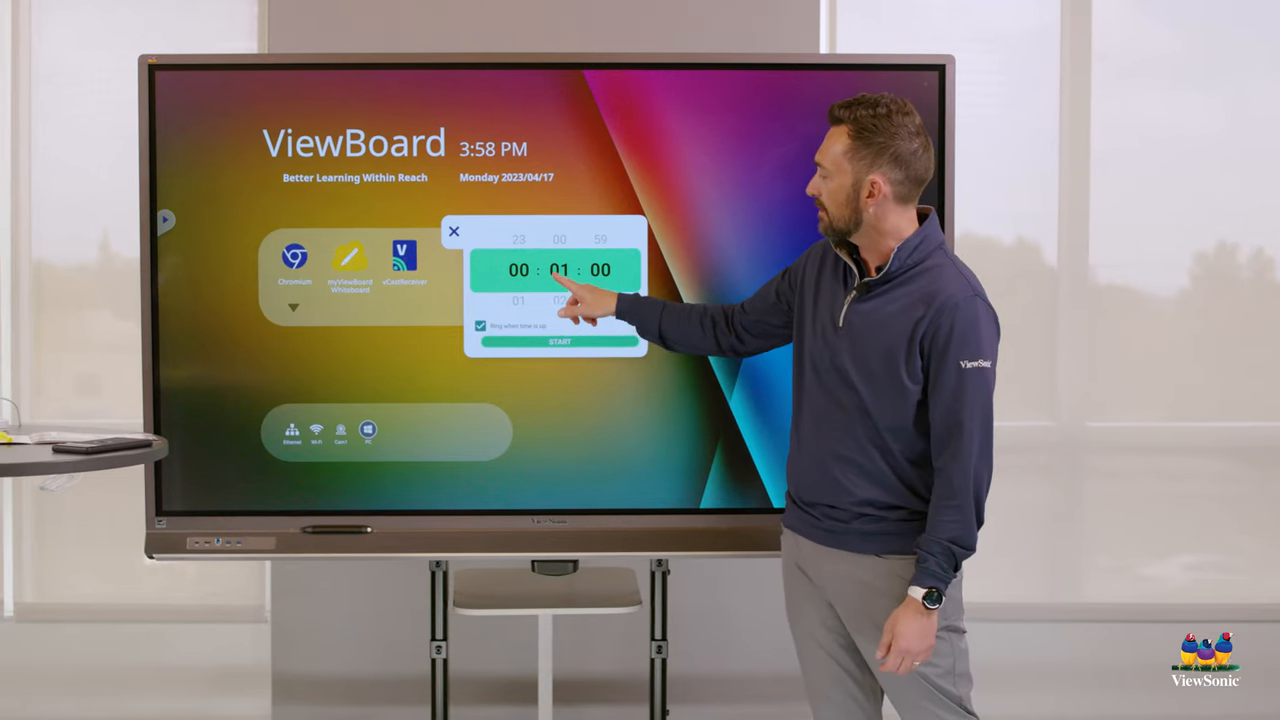
left_click(559, 341)
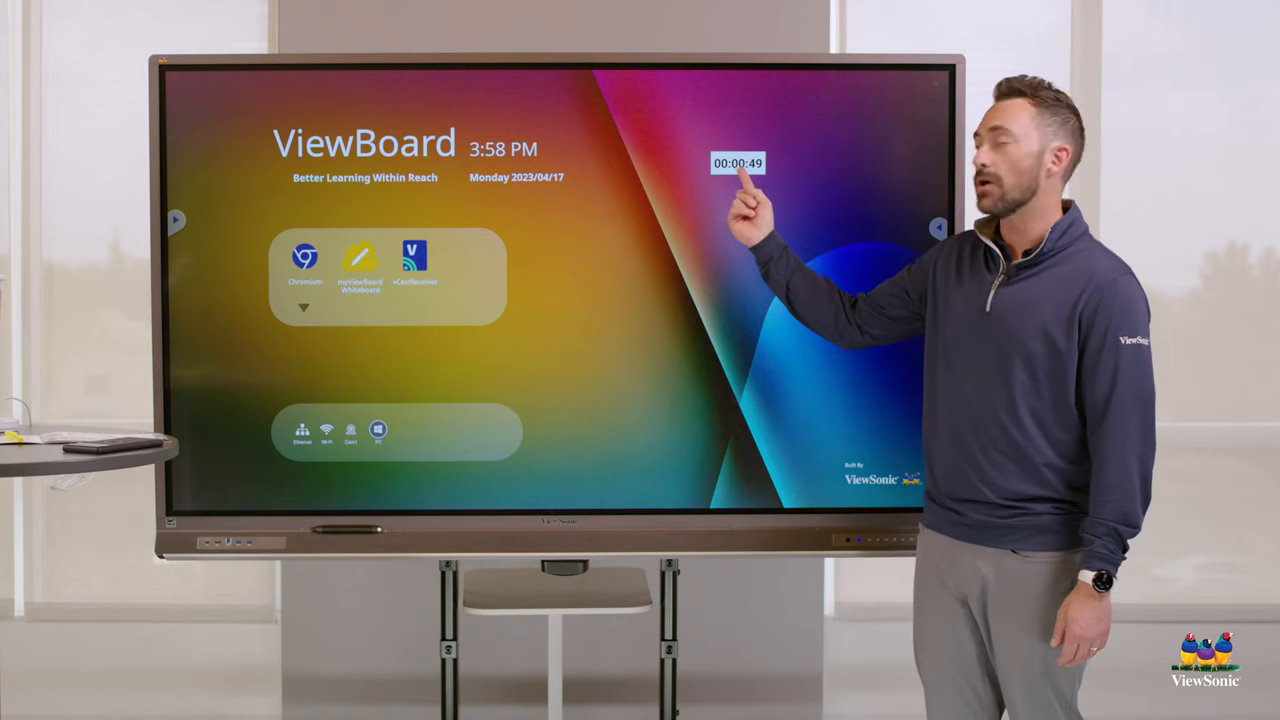
left_click(738, 163)
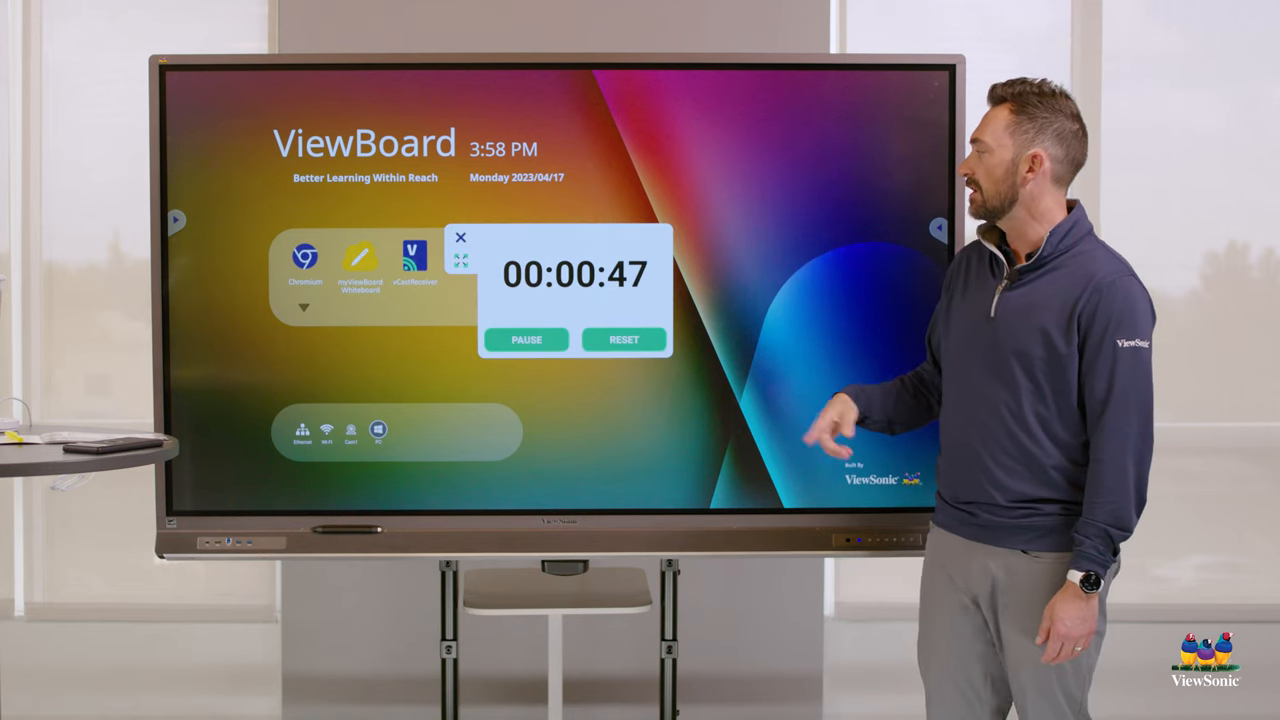